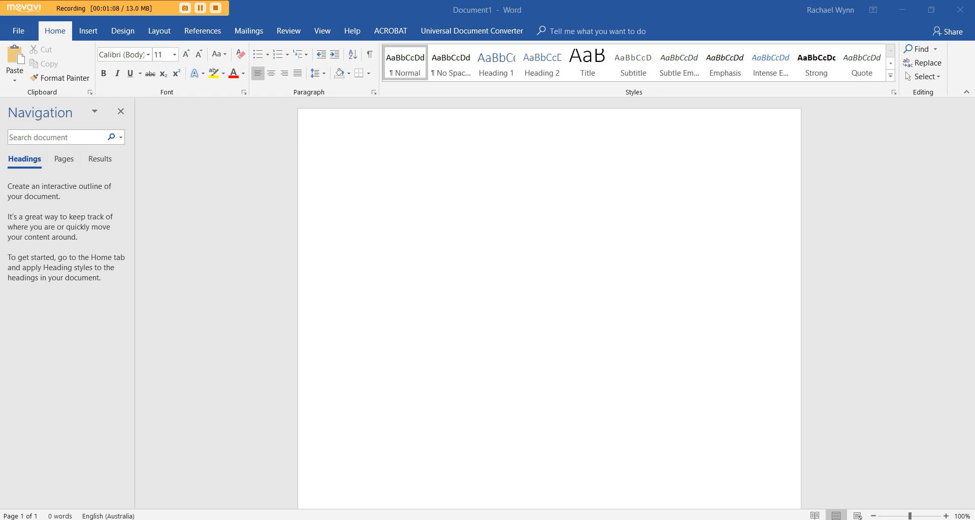
Step: Zoom the blank page to Whole page (56%) and close the navigation pane
{"action": "left_click", "coordinate": [358, 175]}
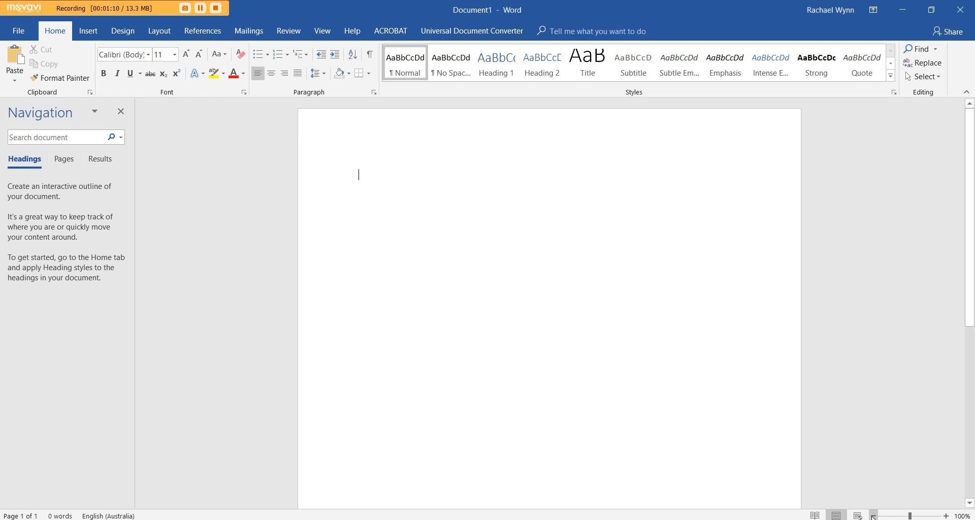
{"action": "left_click", "coordinate": [856, 515]}
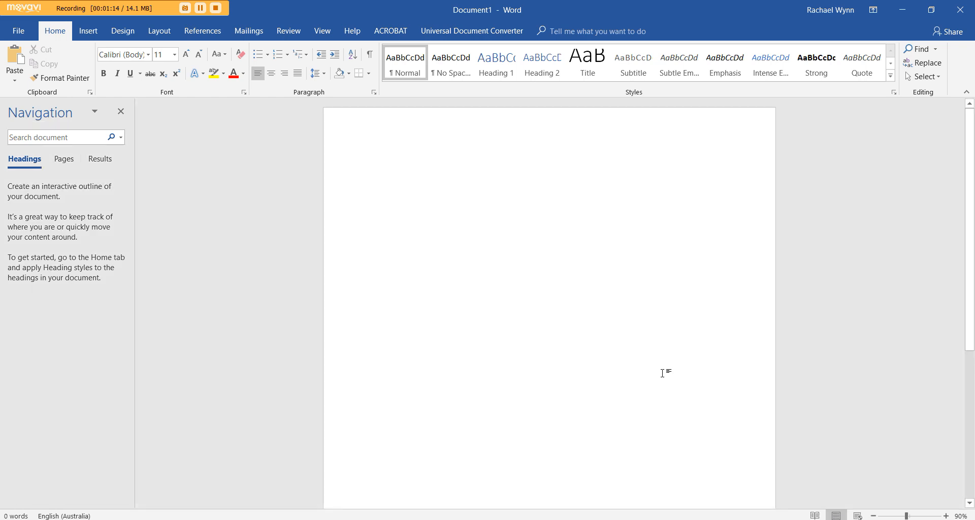
{"action": "left_click", "coordinate": [377, 167]}
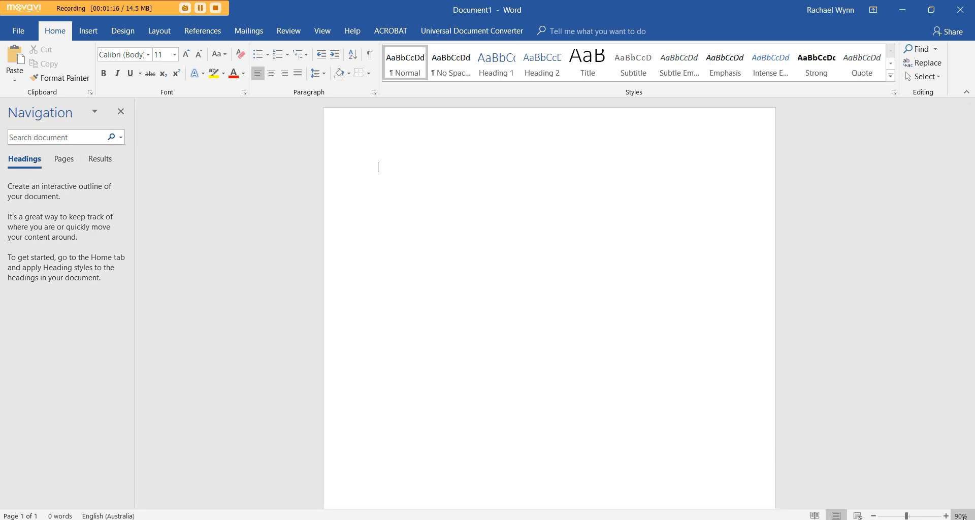
{"action": "left_click", "coordinate": [965, 515]}
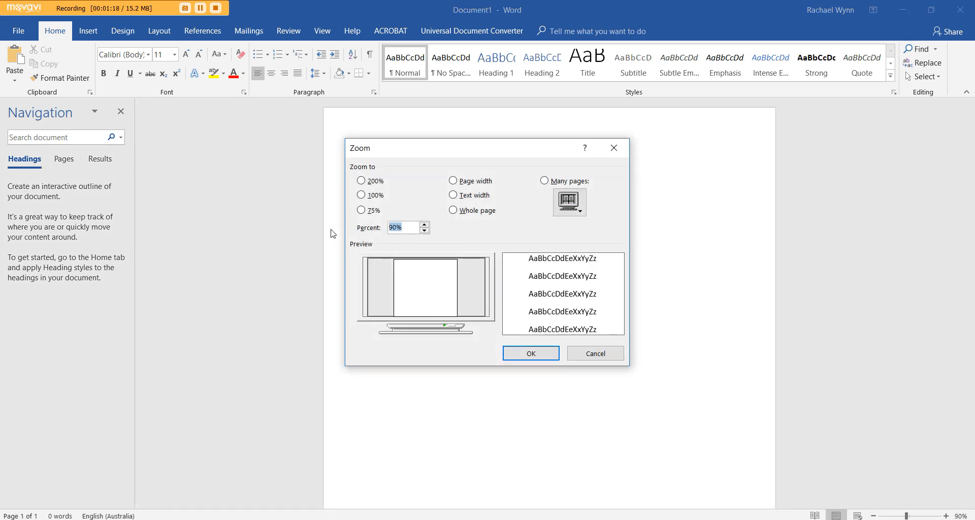
{"action": "left_click", "coordinate": [529, 353]}
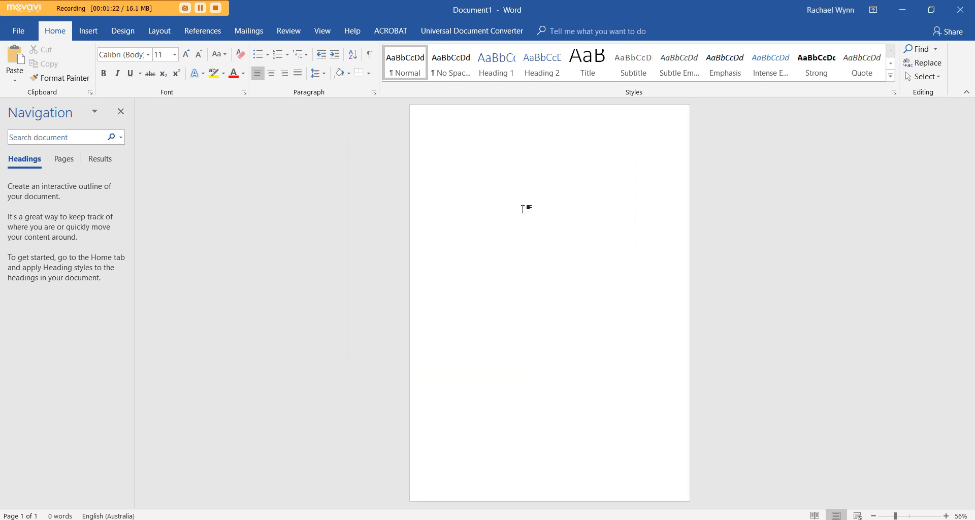
{"action": "left_click", "coordinate": [121, 112]}
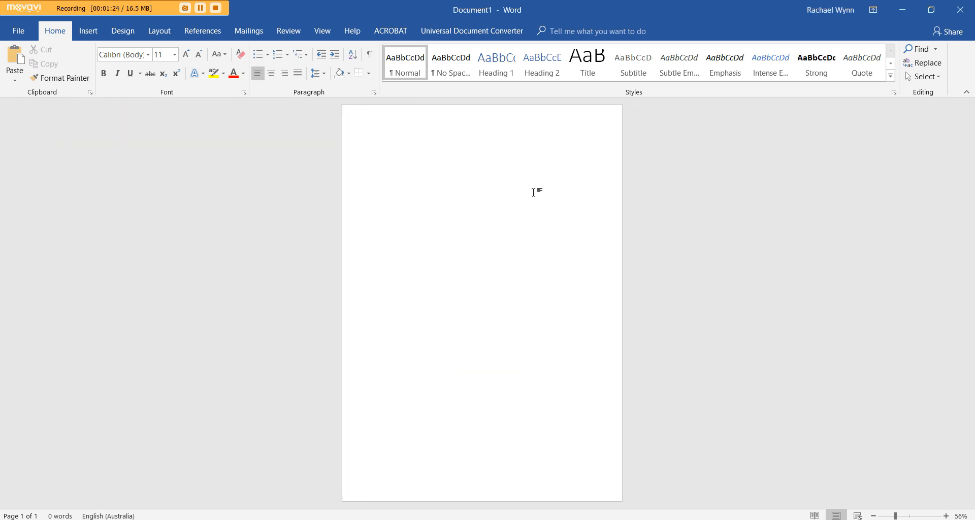
Step: Cycle the Navigation pane through Results and Headings to Pages, showing the blank page thumbnail
{"action": "left_click", "coordinate": [920, 50]}
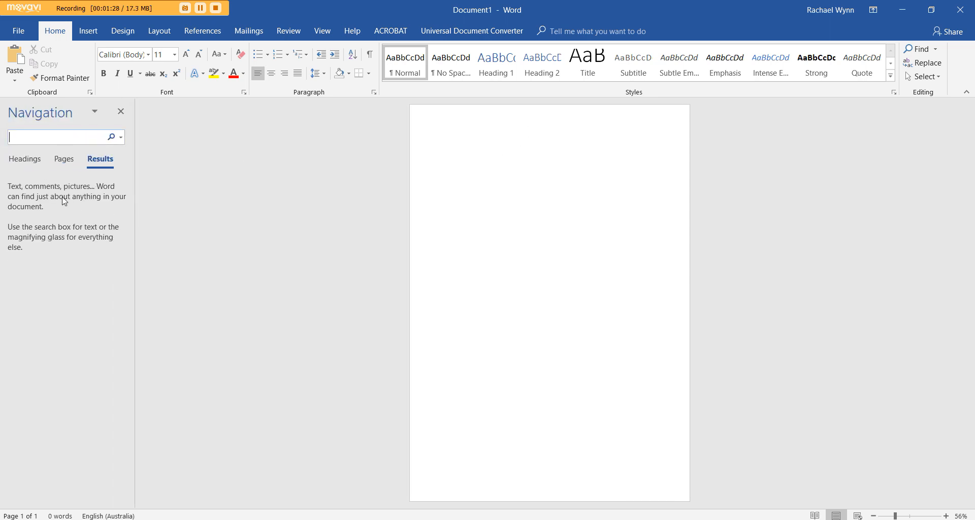
{"action": "left_click", "coordinate": [24, 158]}
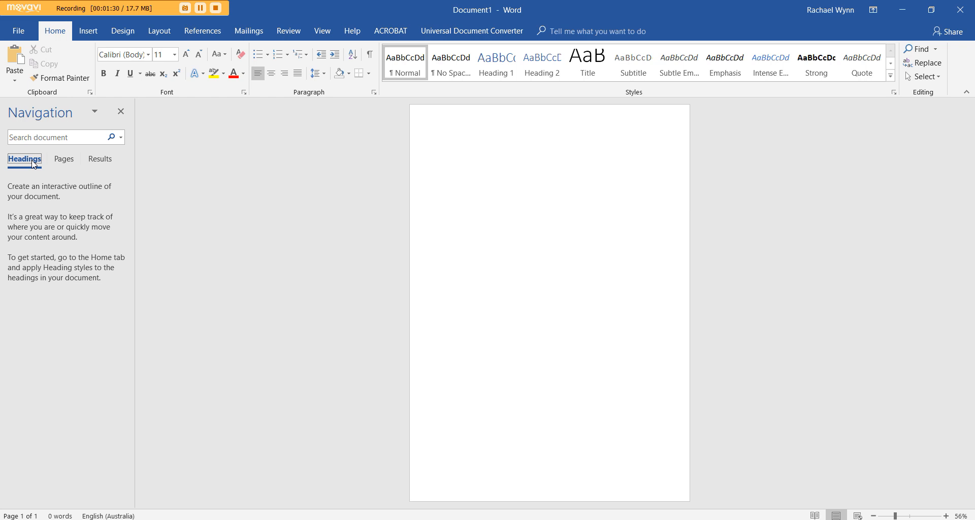
{"action": "mouse_move", "coordinate": [66, 227]}
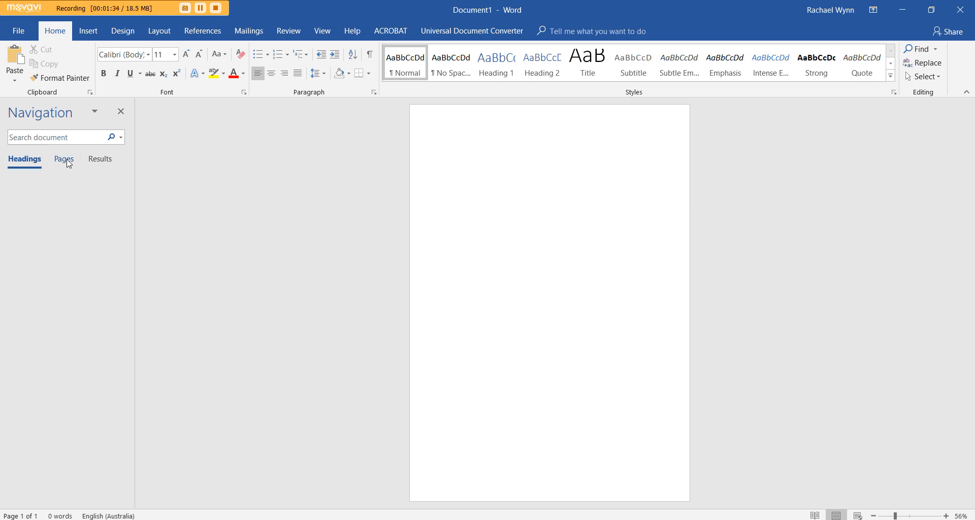
{"action": "left_click", "coordinate": [64, 160]}
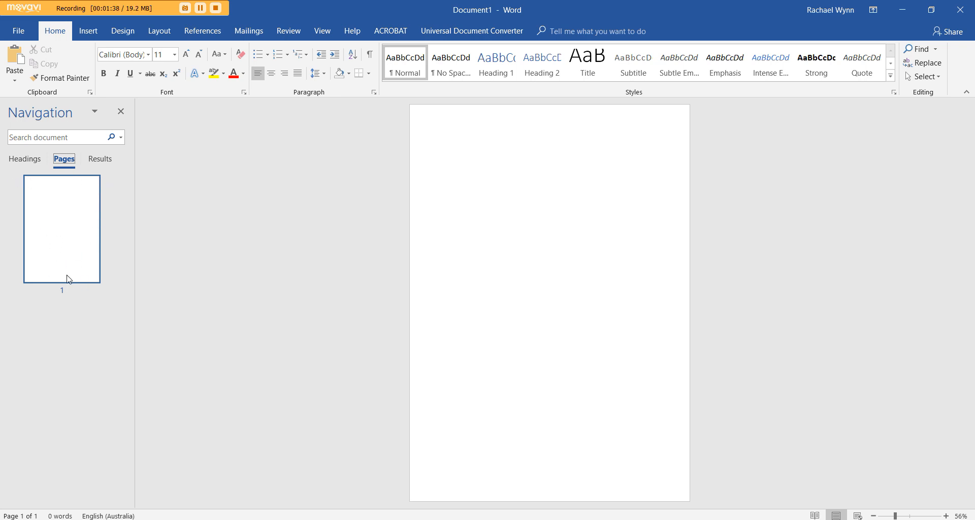
{"action": "mouse_move", "coordinate": [114, 209]}
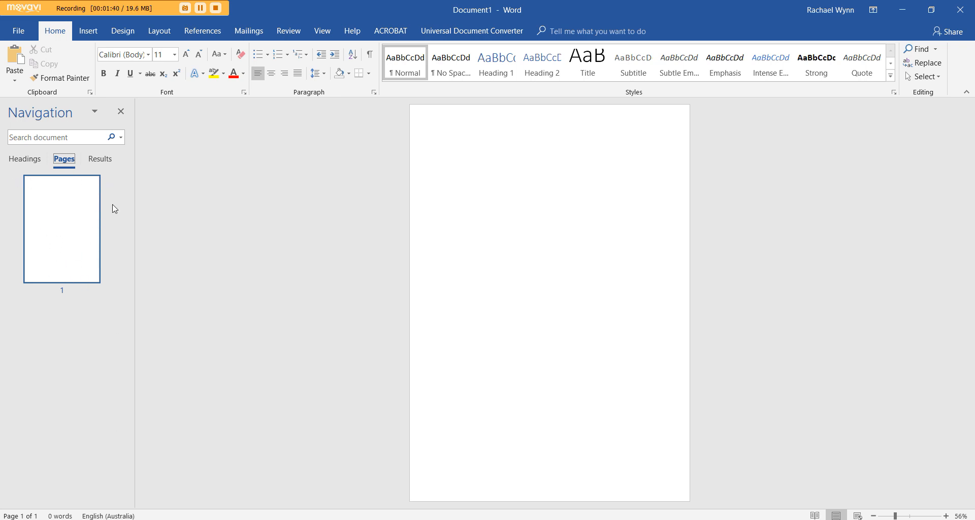
{"action": "left_click", "coordinate": [442, 141]}
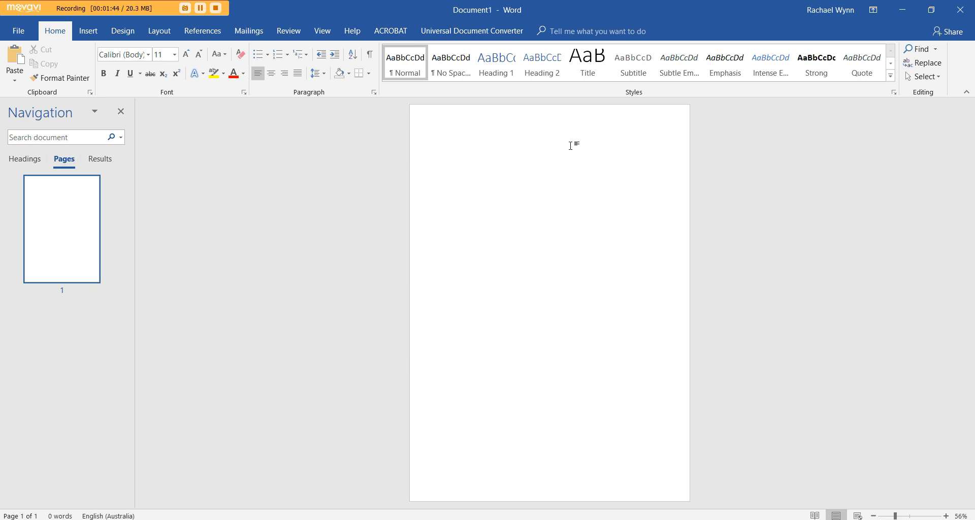
{"action": "mouse_move", "coordinate": [343, 147]}
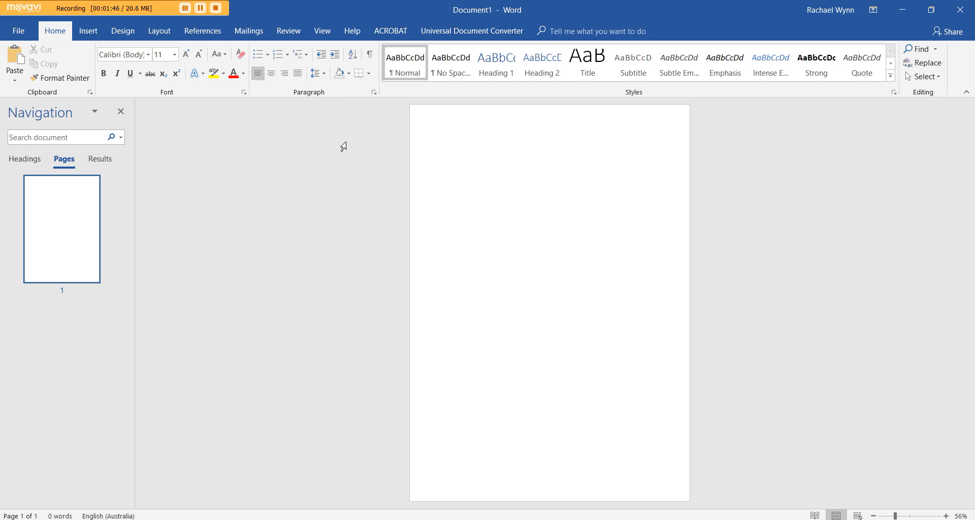
{"action": "mouse_move", "coordinate": [159, 30]}
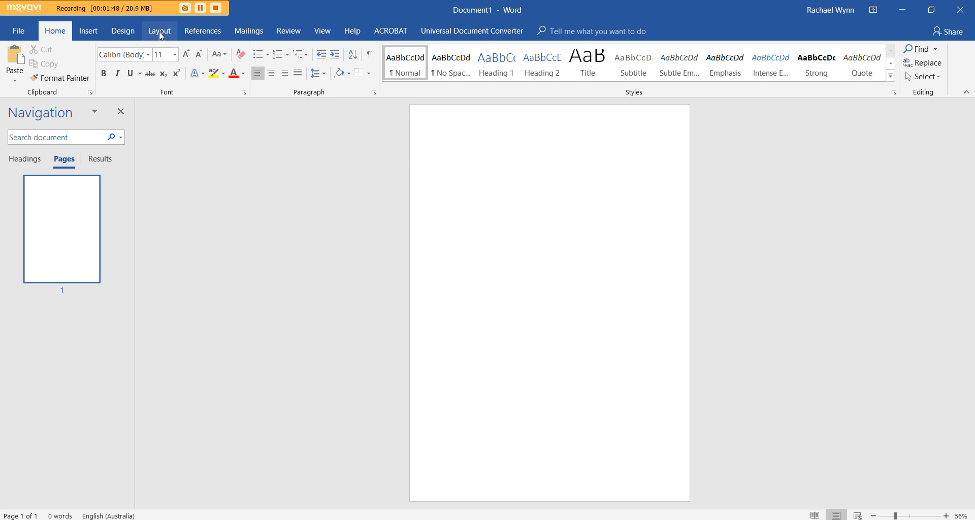
Step: Switch the paper size to Letter 8.5" x 11", then browse the size list again
{"action": "left_click", "coordinate": [159, 31]}
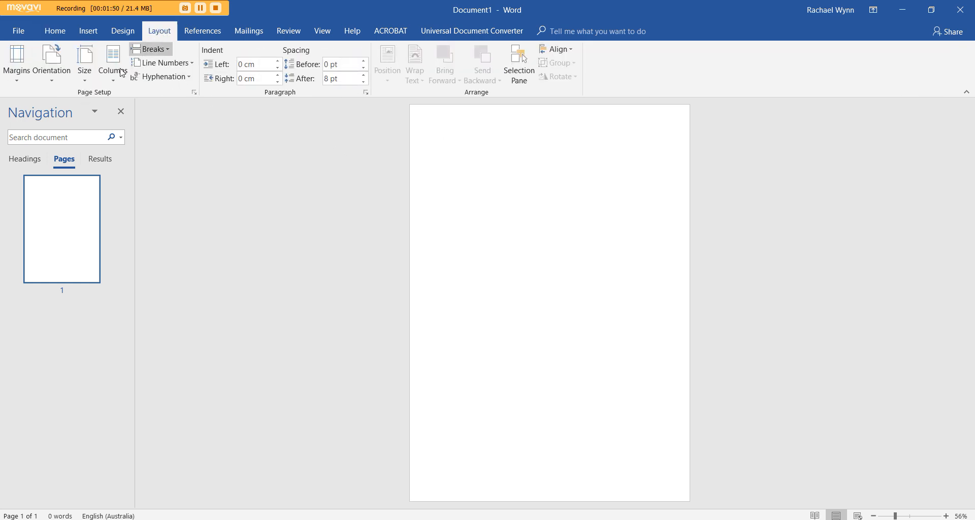
{"action": "left_click", "coordinate": [85, 62]}
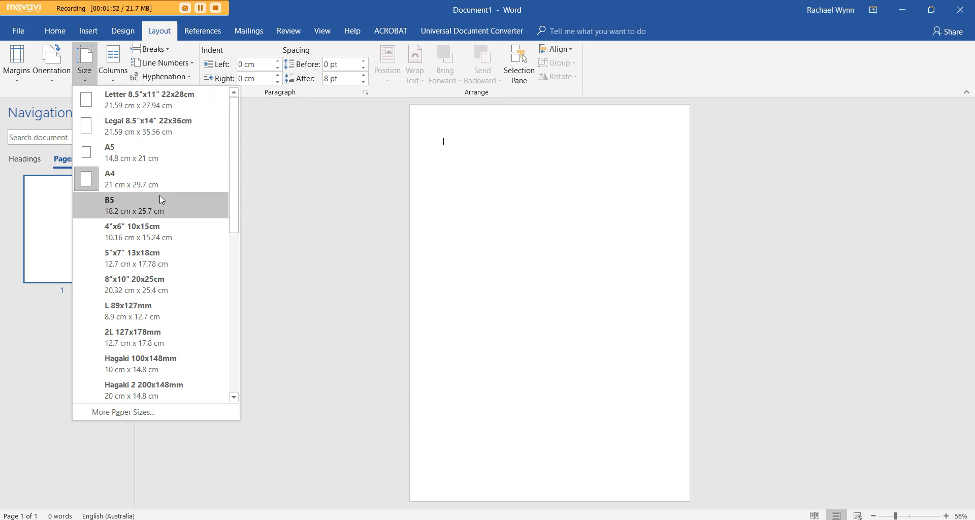
{"action": "mouse_move", "coordinate": [177, 178]}
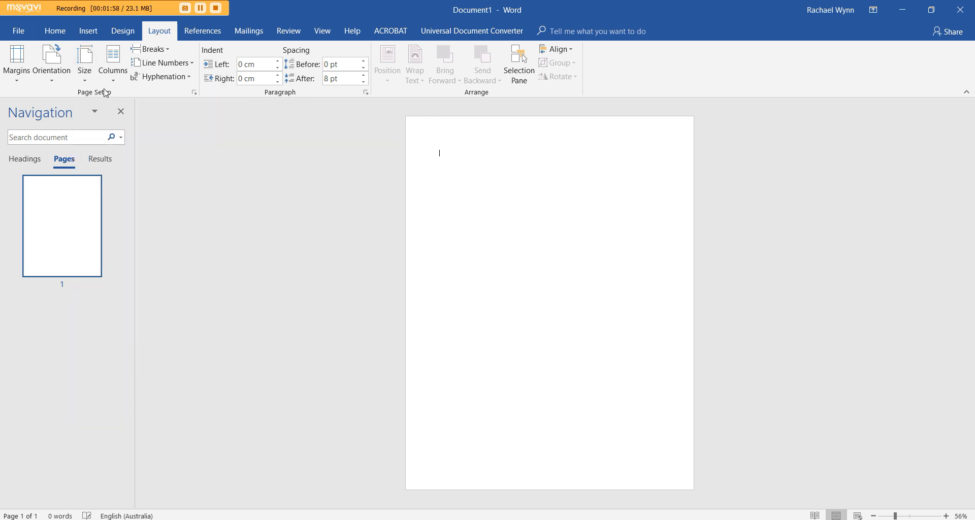
{"action": "left_click", "coordinate": [85, 62]}
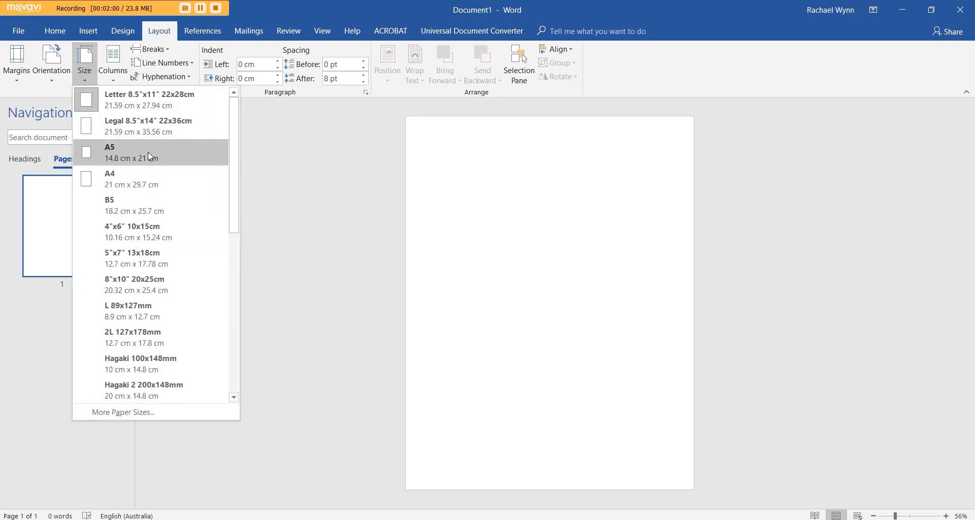
{"action": "mouse_move", "coordinate": [189, 115]}
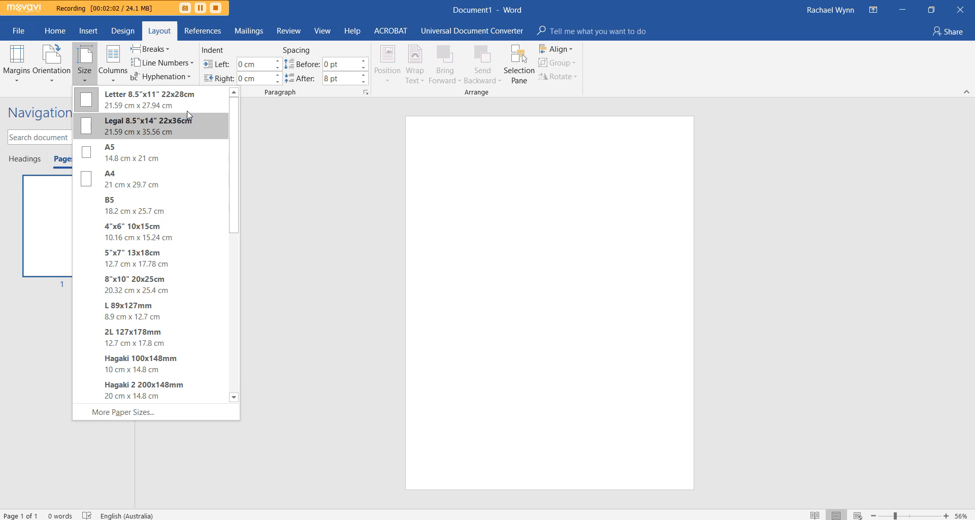
{"action": "scroll", "scroll_direction": "down", "scroll_amount": 3}
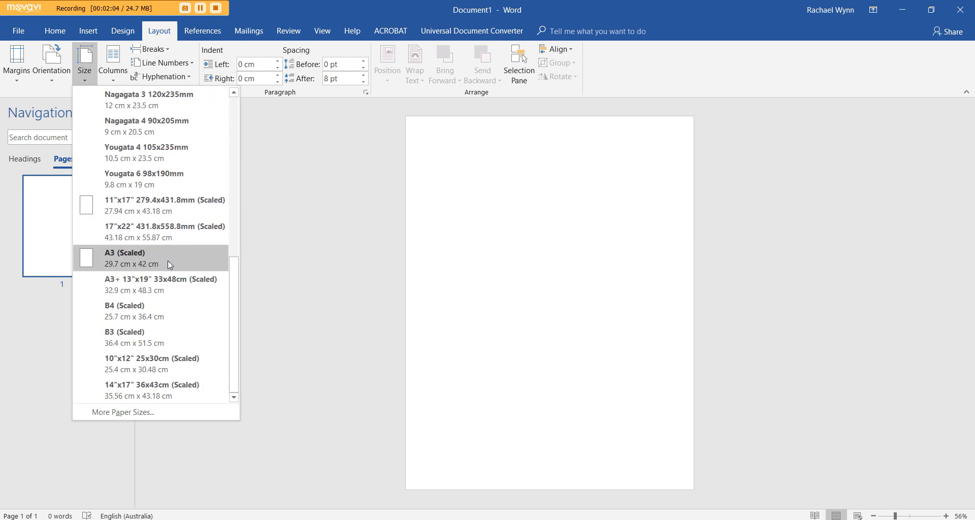
{"action": "mouse_move", "coordinate": [127, 418]}
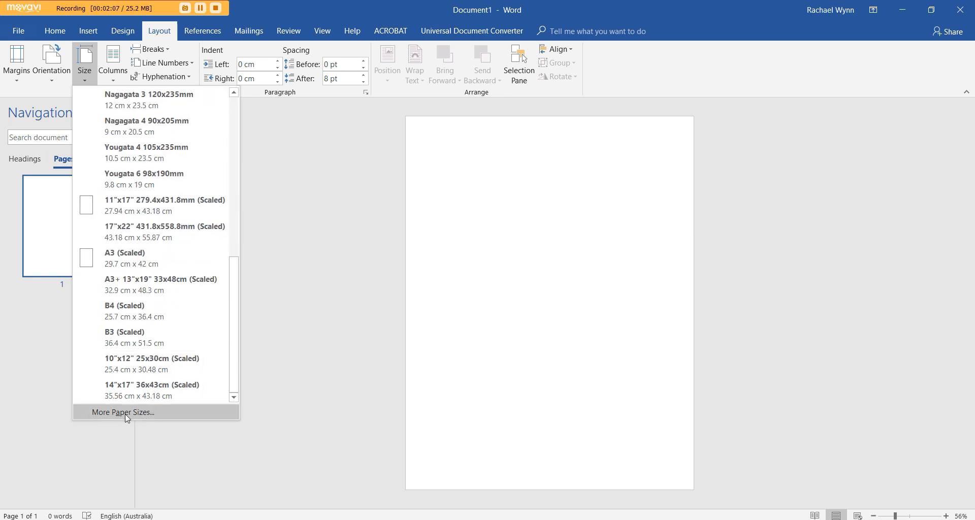
{"action": "left_click", "coordinate": [123, 412]}
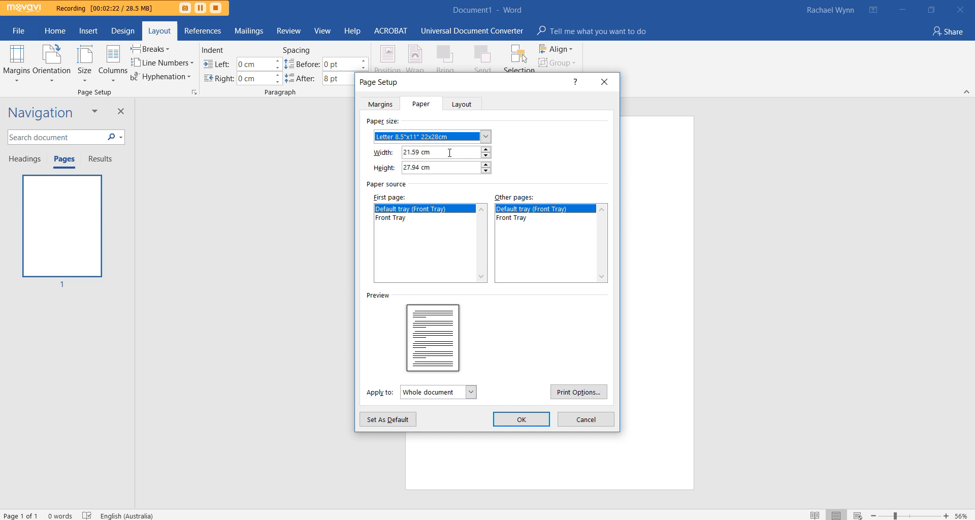
{"action": "mouse_move", "coordinate": [451, 152]}
{"action": "type", "text": "9"}
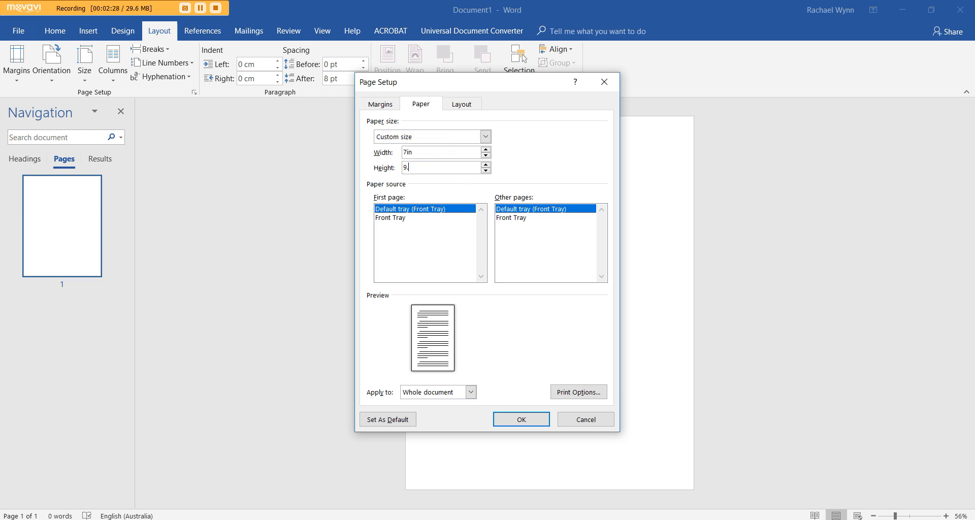
{"action": "type", "text": ".25in"}
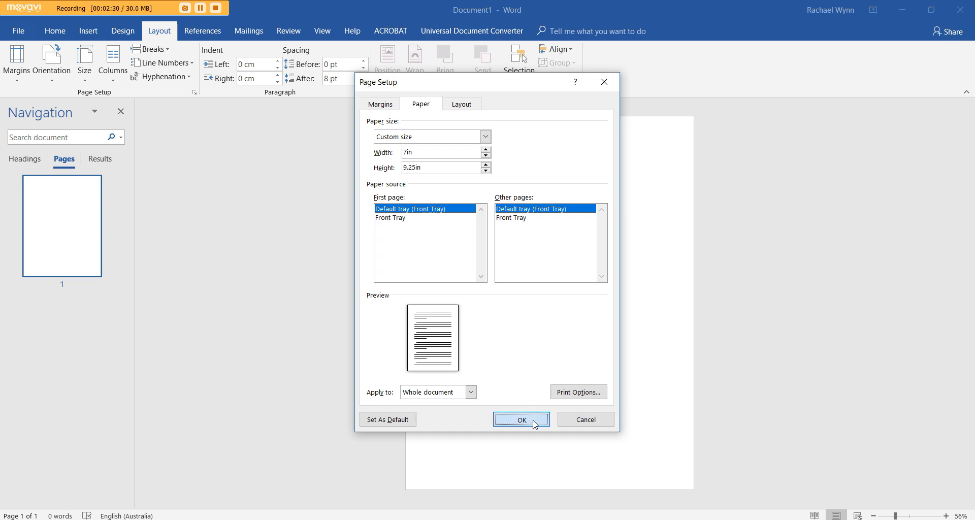
{"action": "left_click", "coordinate": [521, 420]}
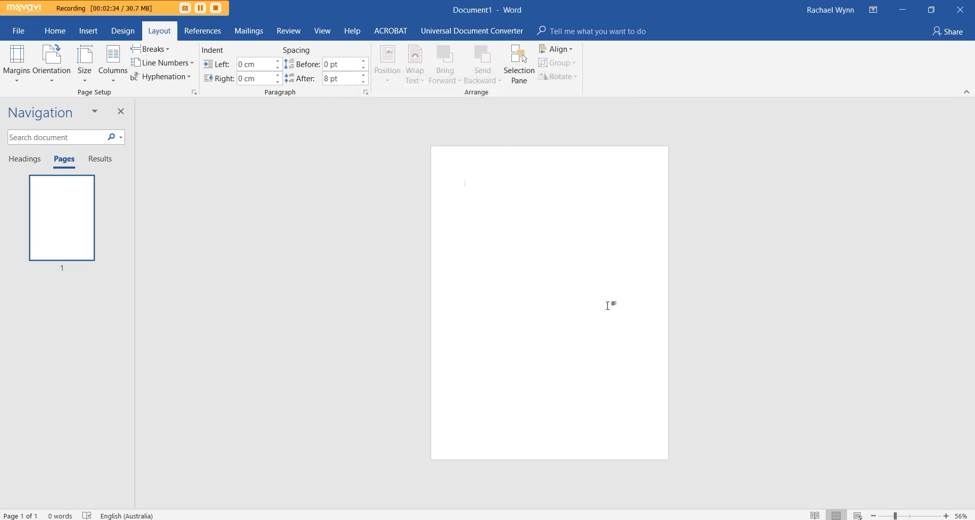
{"action": "mouse_move", "coordinate": [595, 286]}
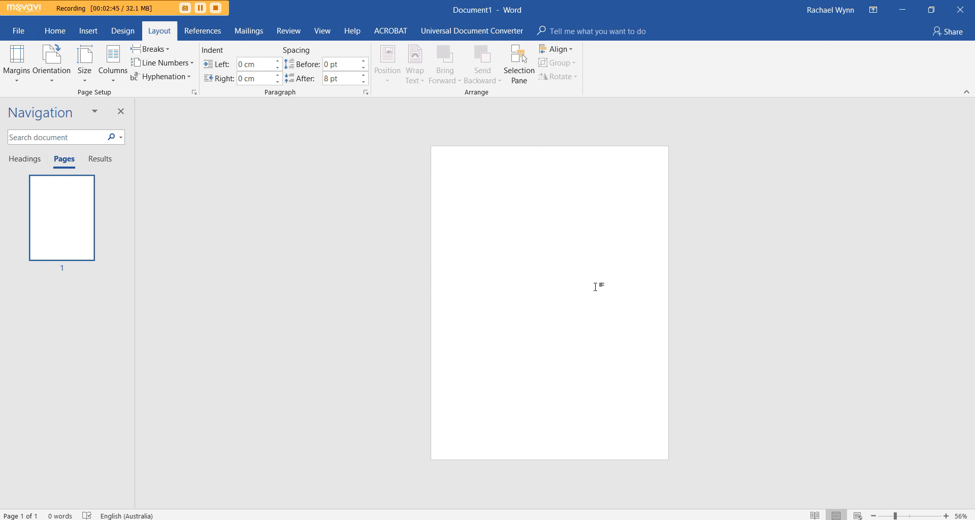
{"action": "left_click", "coordinate": [465, 183]}
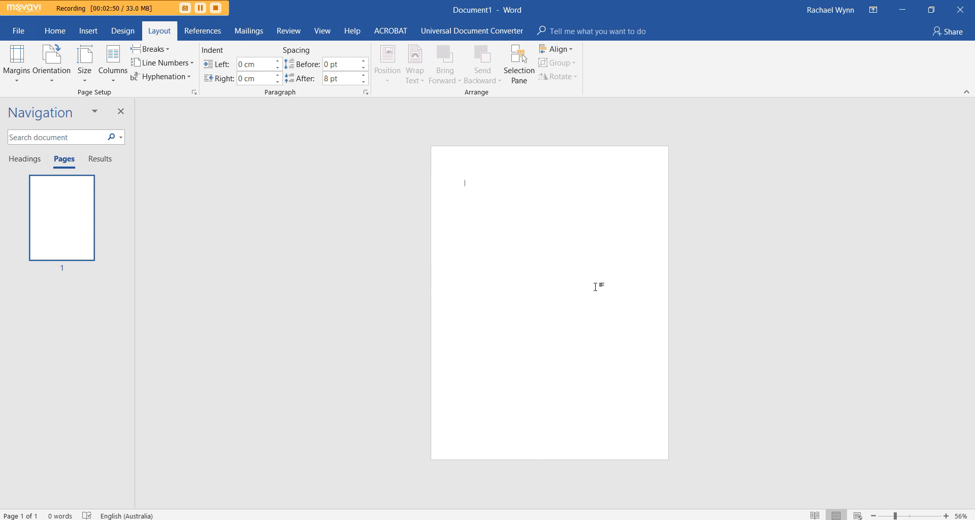
{"action": "left_click", "coordinate": [84, 62]}
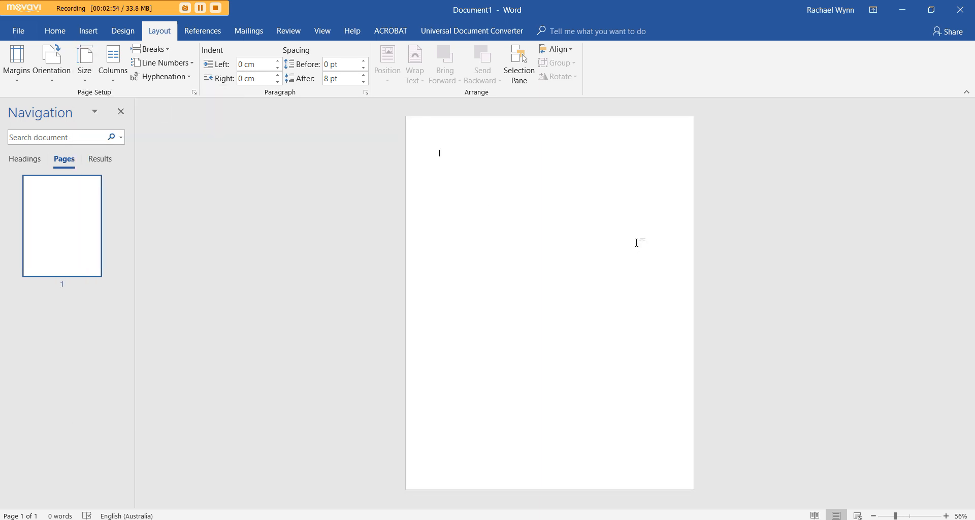
{"action": "mouse_move", "coordinate": [527, 219]}
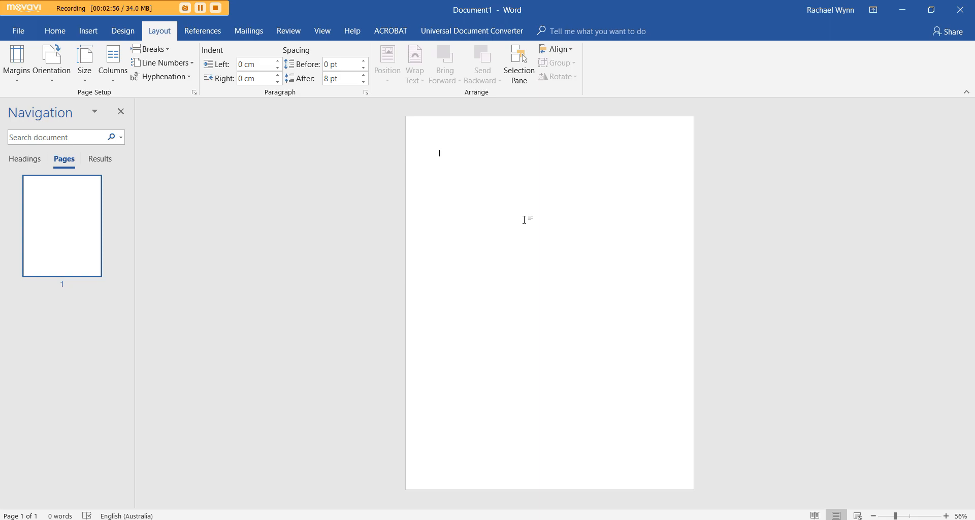
{"action": "left_click", "coordinate": [19, 31]}
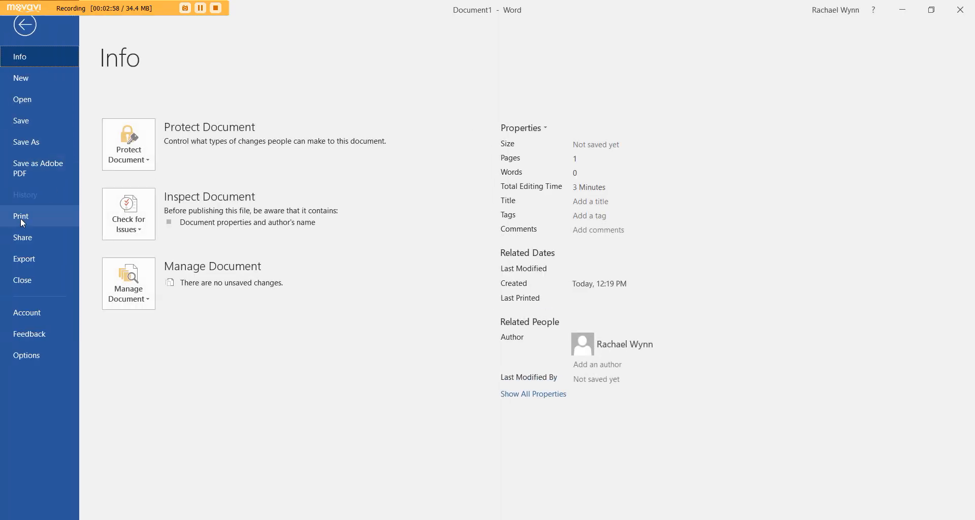
{"action": "left_click", "coordinate": [25, 25]}
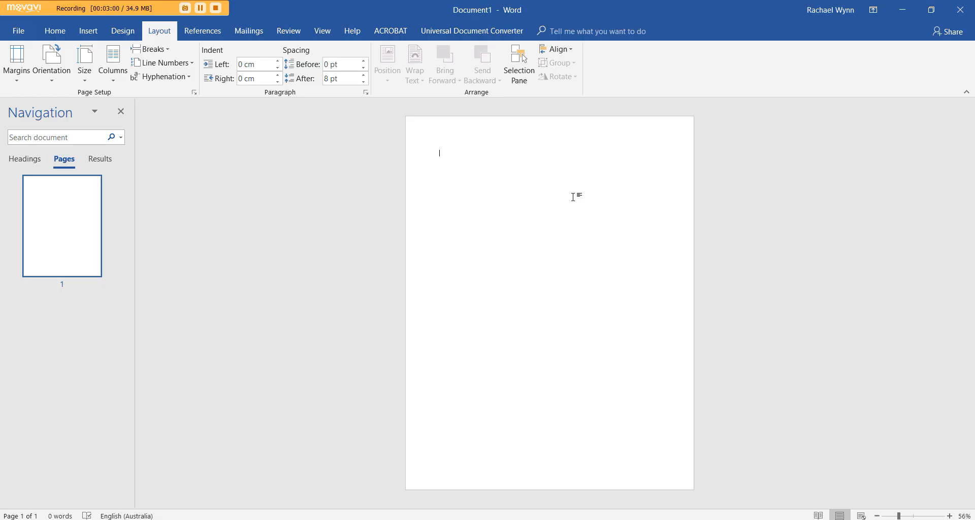
{"action": "mouse_move", "coordinate": [665, 255]}
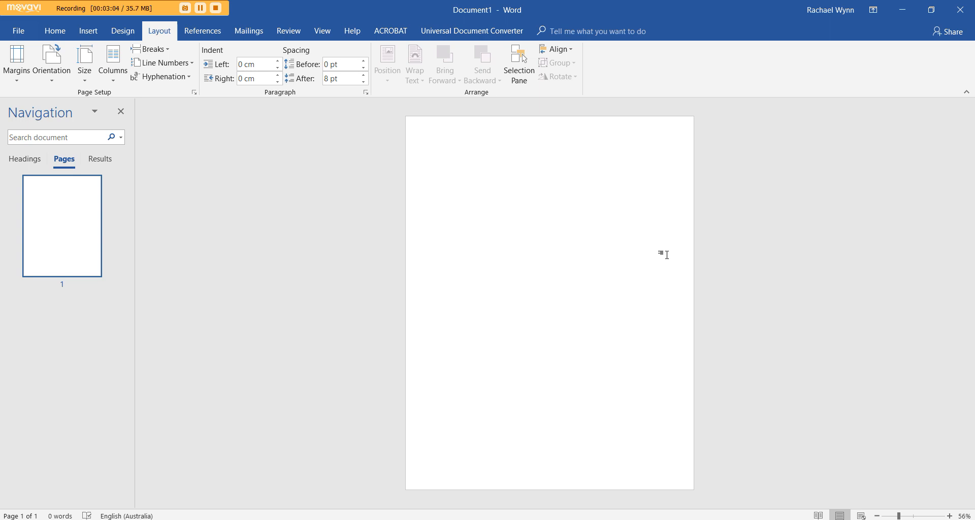
{"action": "left_click", "coordinate": [440, 153]}
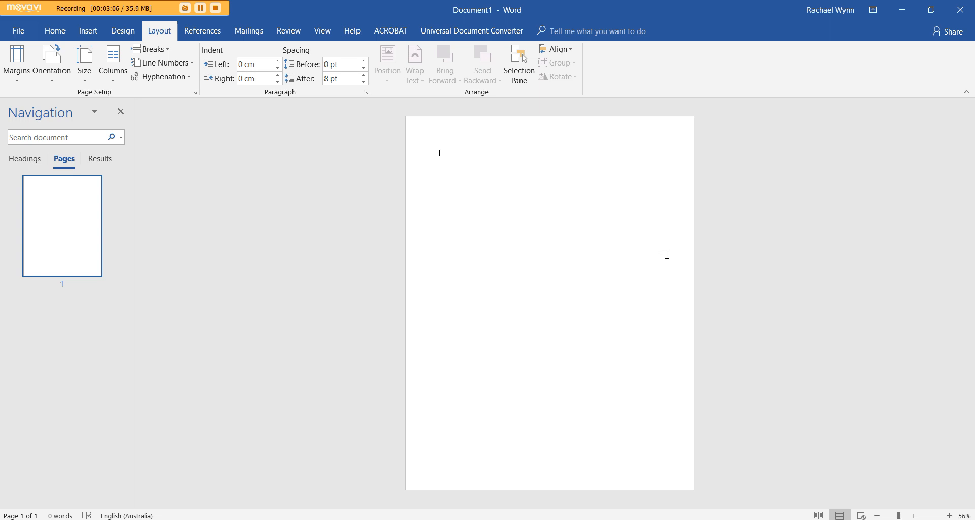
{"action": "mouse_move", "coordinate": [632, 125]}
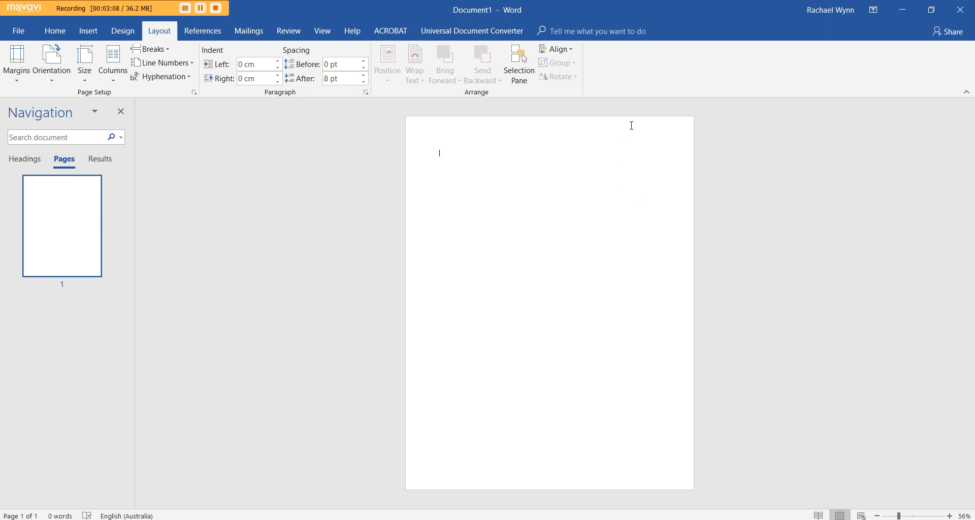
{"action": "mouse_move", "coordinate": [416, 447]}
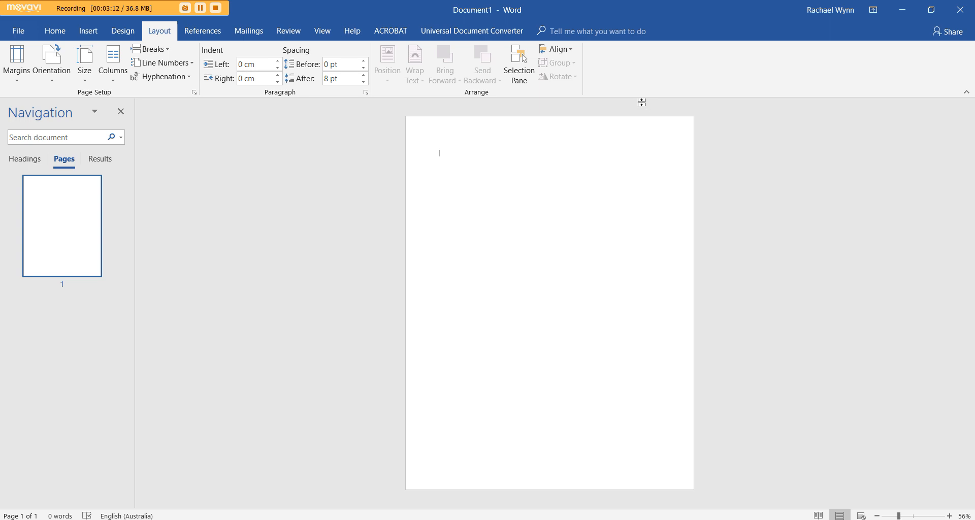
{"action": "mouse_move", "coordinate": [593, 166]}
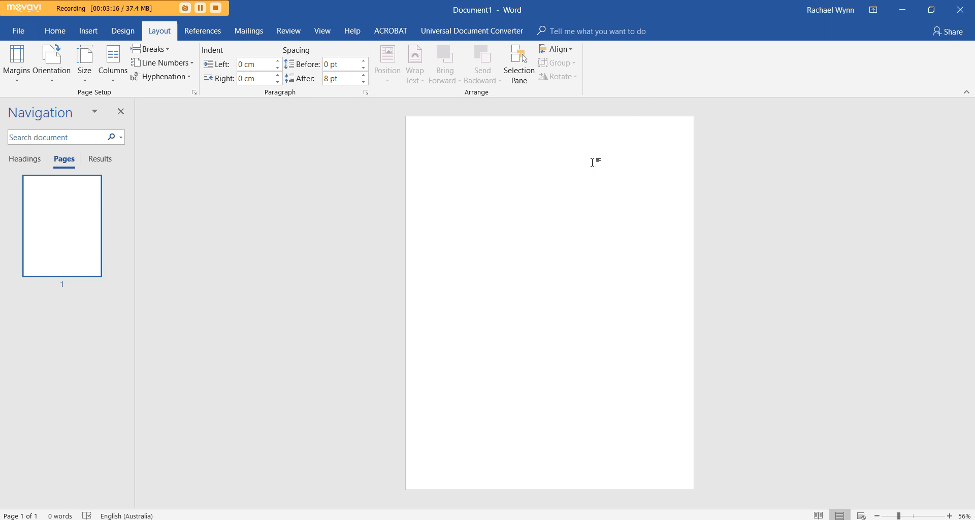
{"action": "left_click", "coordinate": [440, 153]}
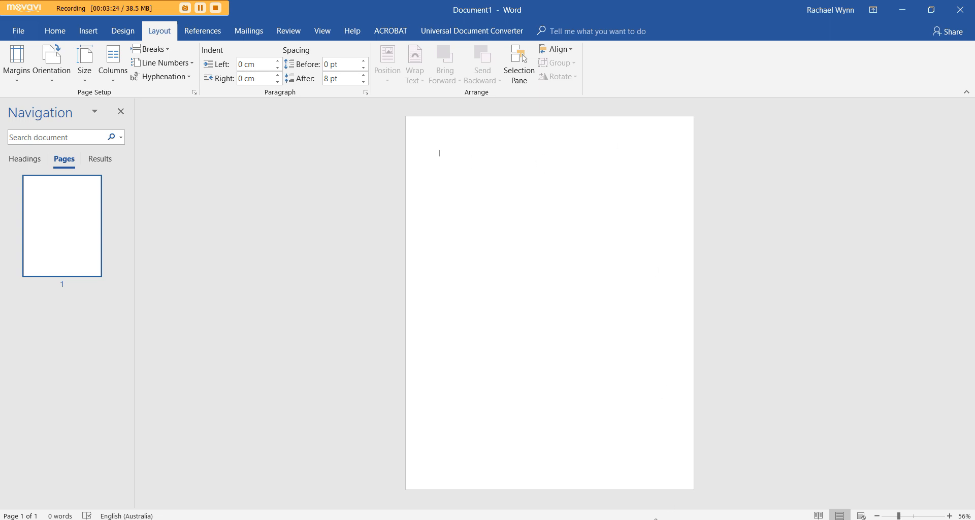
{"action": "mouse_move", "coordinate": [498, 264]}
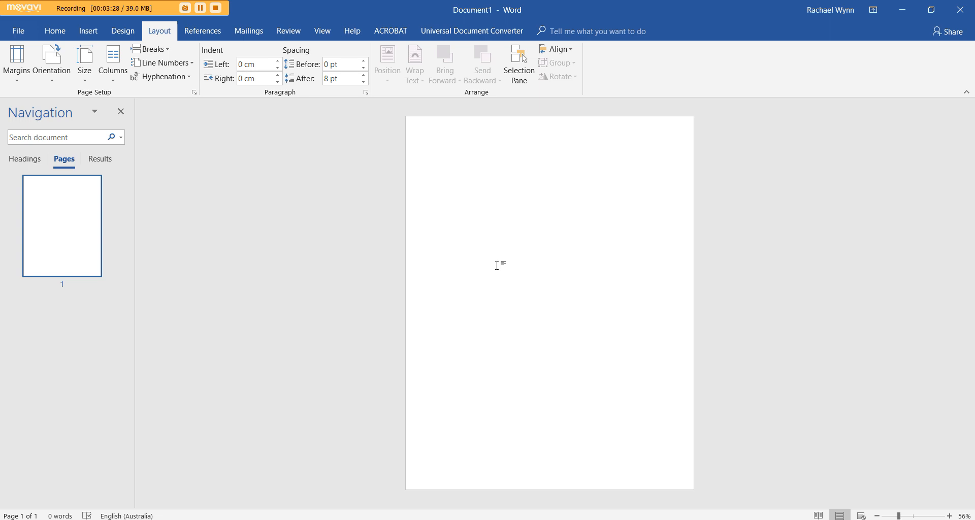
{"action": "left_click", "coordinate": [440, 154]}
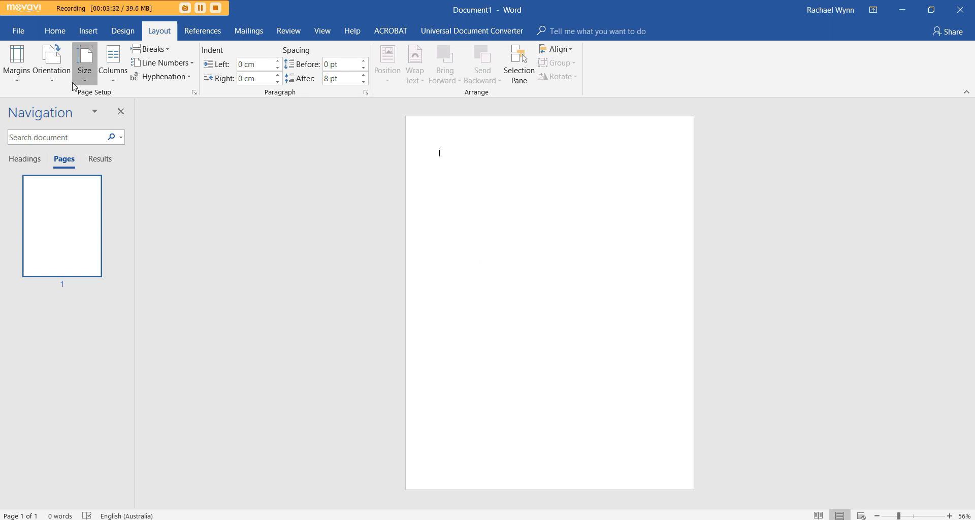
{"action": "left_click", "coordinate": [84, 62]}
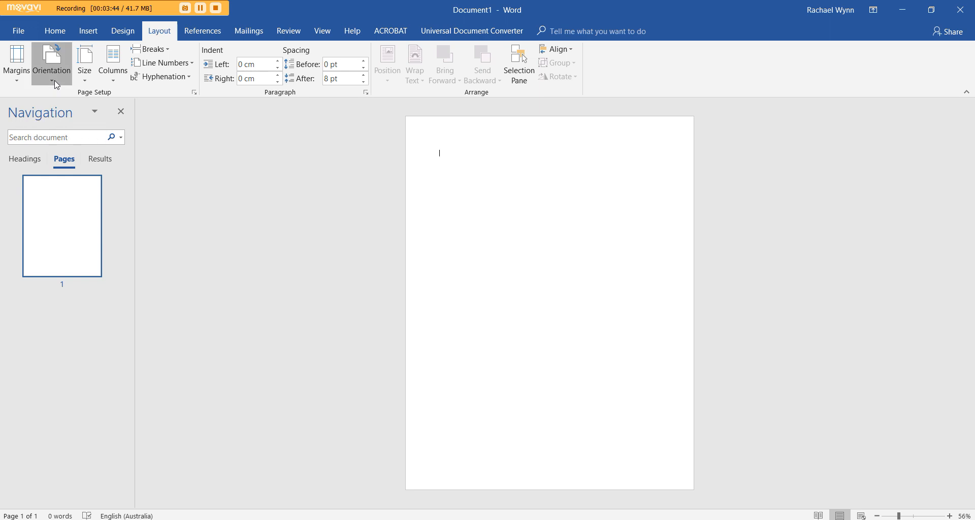
{"action": "left_click", "coordinate": [17, 62]}
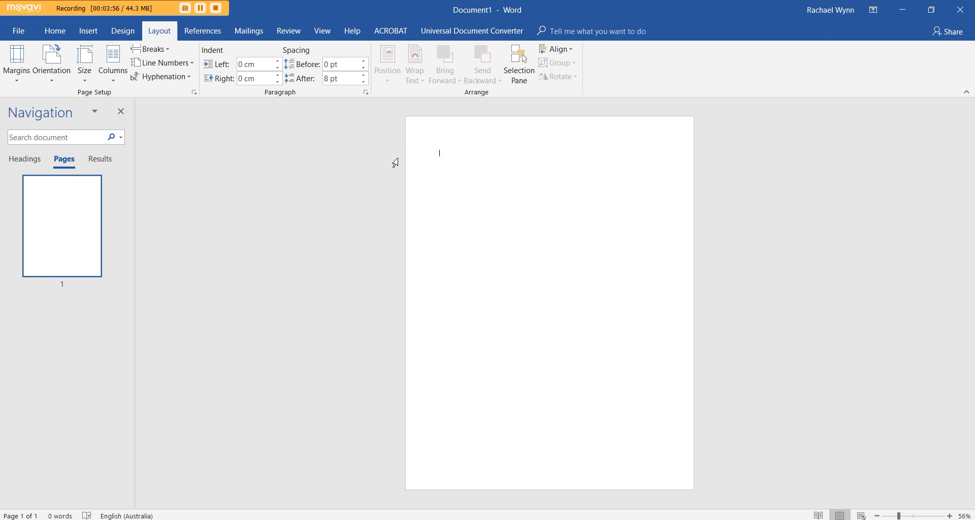
Step: Enter 0.5 inch for the top, bottom, left and right margins in Custom Margins
{"action": "left_click", "coordinate": [16, 62]}
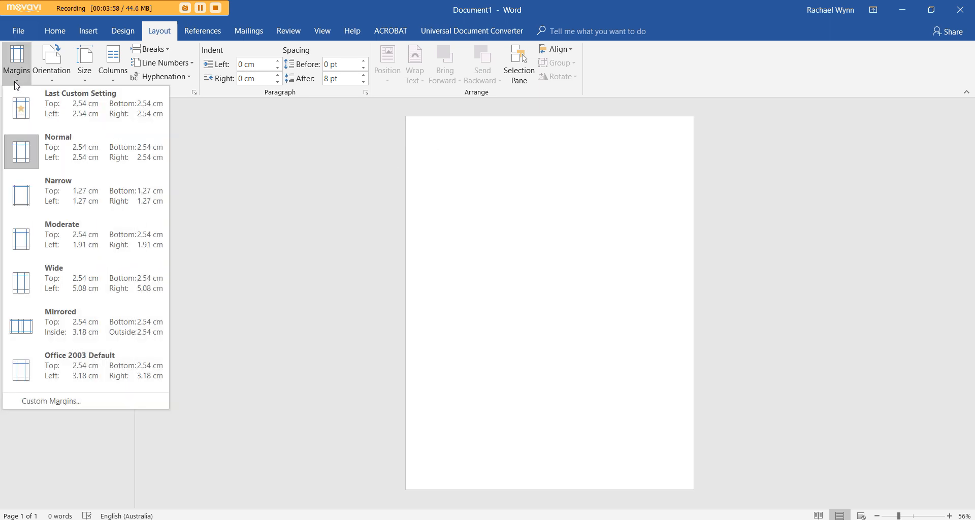
{"action": "left_click", "coordinate": [51, 401]}
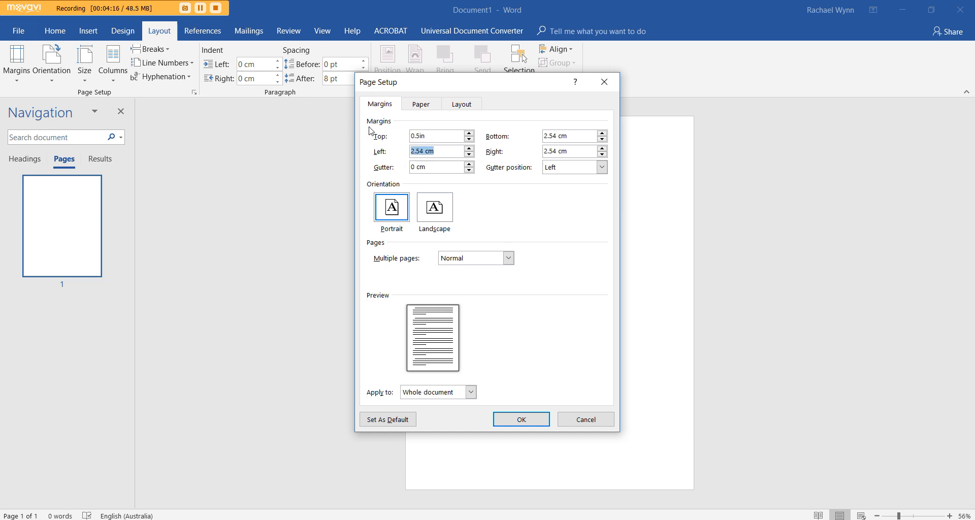
{"action": "type", "text": "0.5in"}
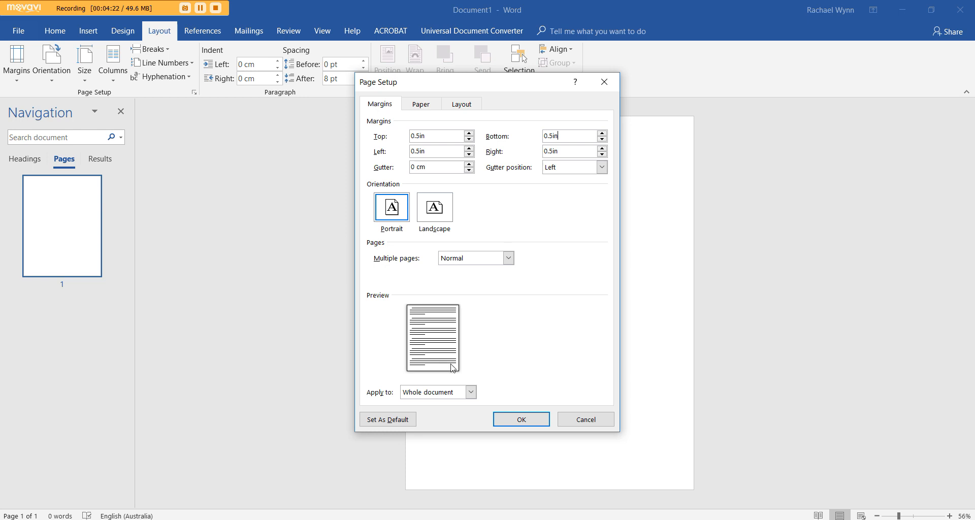
{"action": "mouse_move", "coordinate": [479, 266]}
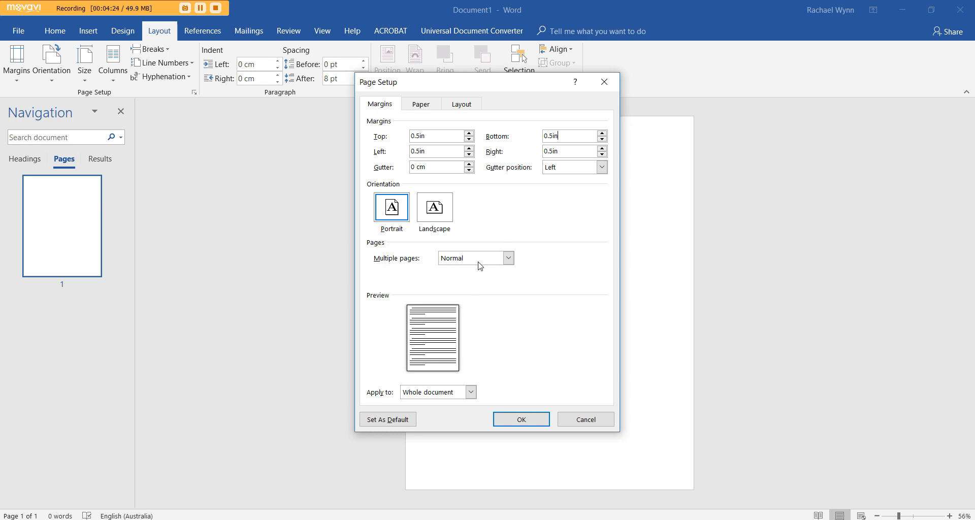
{"action": "left_click", "coordinate": [520, 419]}
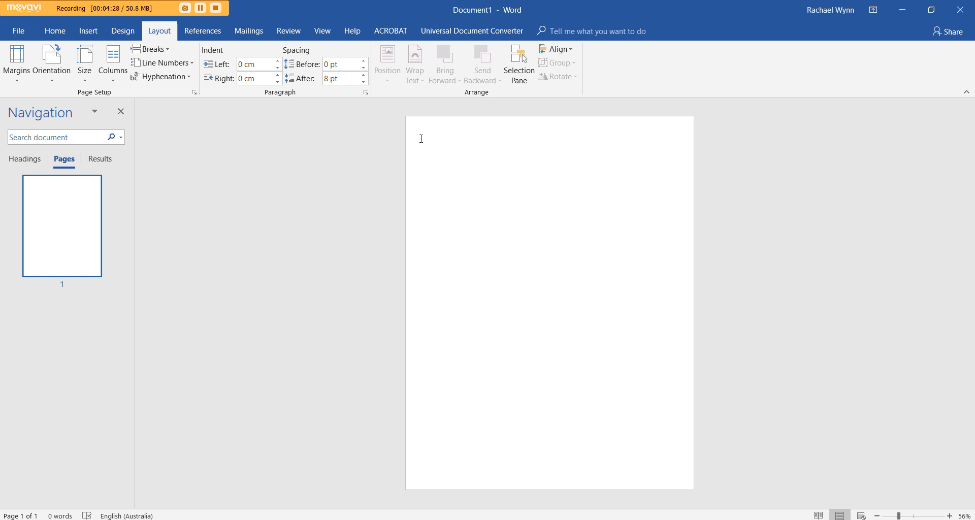
{"action": "mouse_move", "coordinate": [585, 171]}
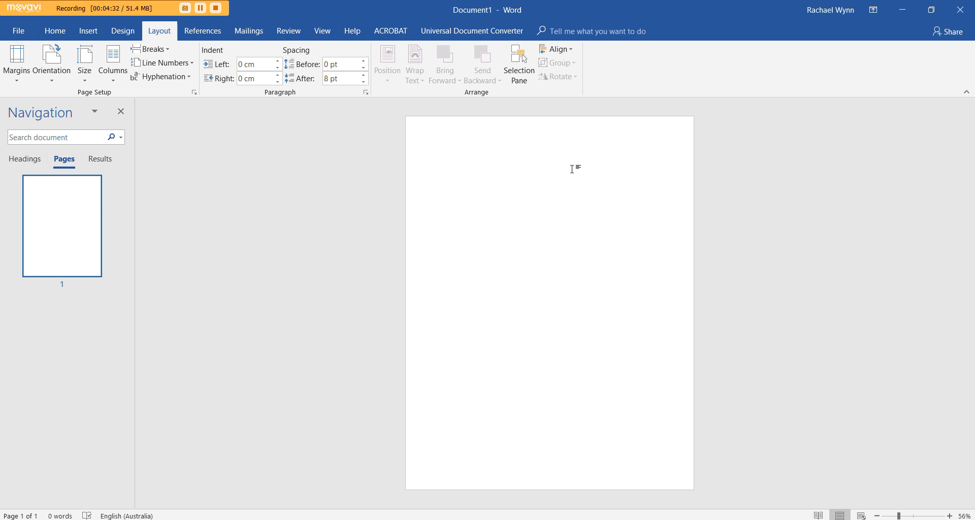
Step: Click back into the blank page inside the new half-inch margins
{"action": "left_click", "coordinate": [423, 136]}
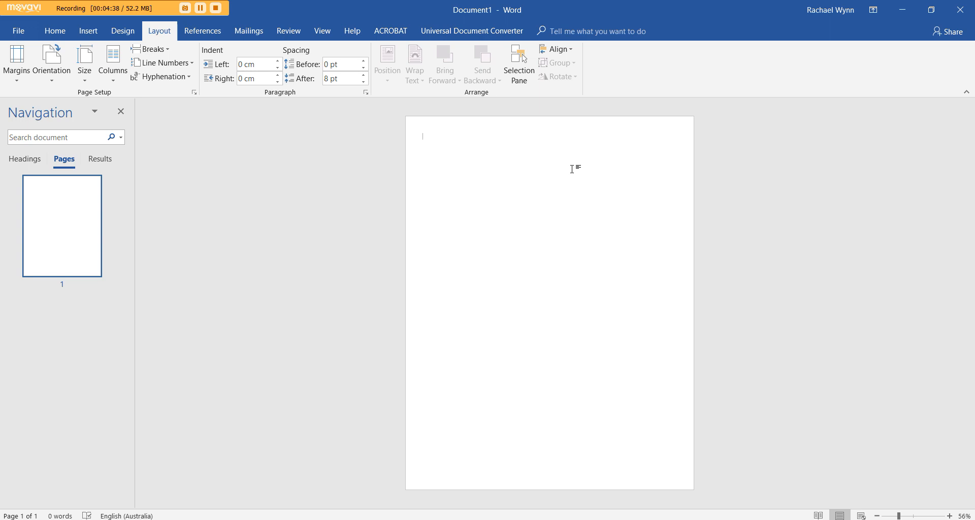
{"action": "mouse_move", "coordinate": [585, 186]}
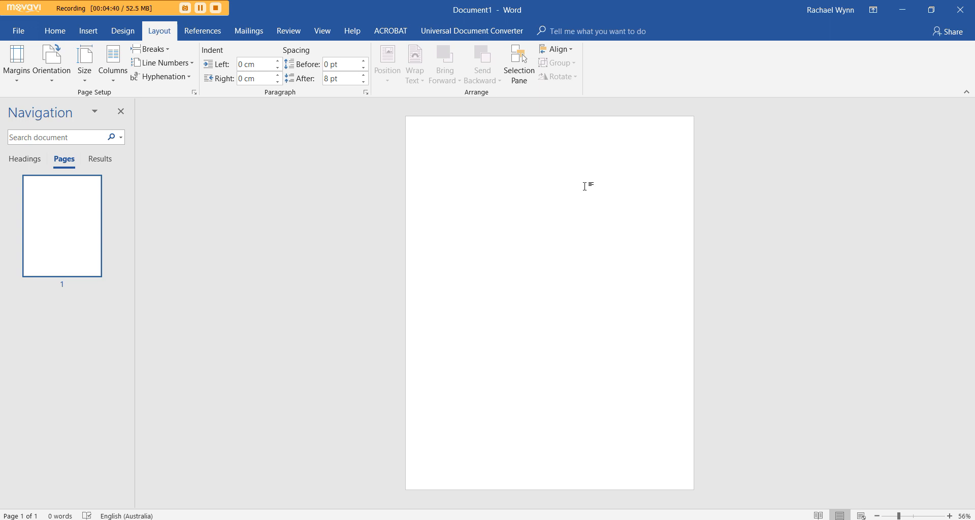
{"action": "mouse_move", "coordinate": [437, 154]}
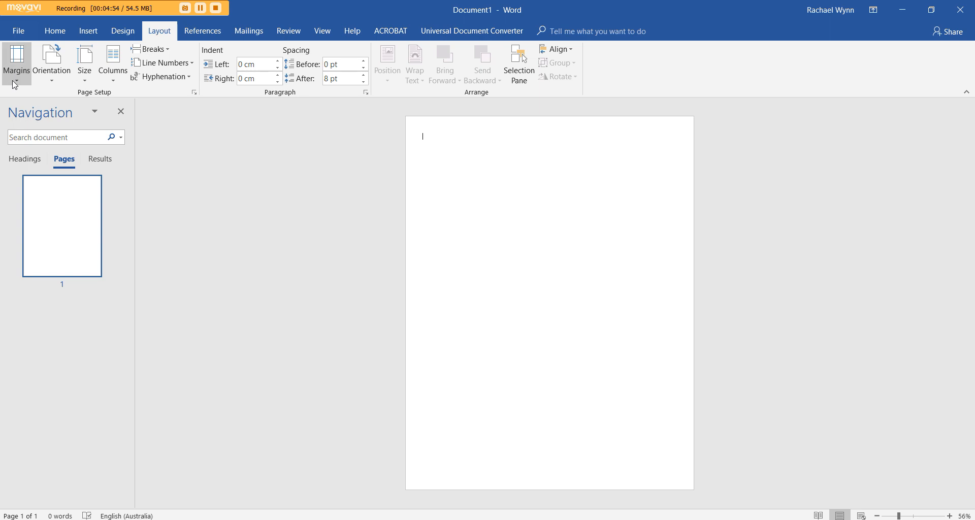
{"action": "left_click", "coordinate": [193, 92]}
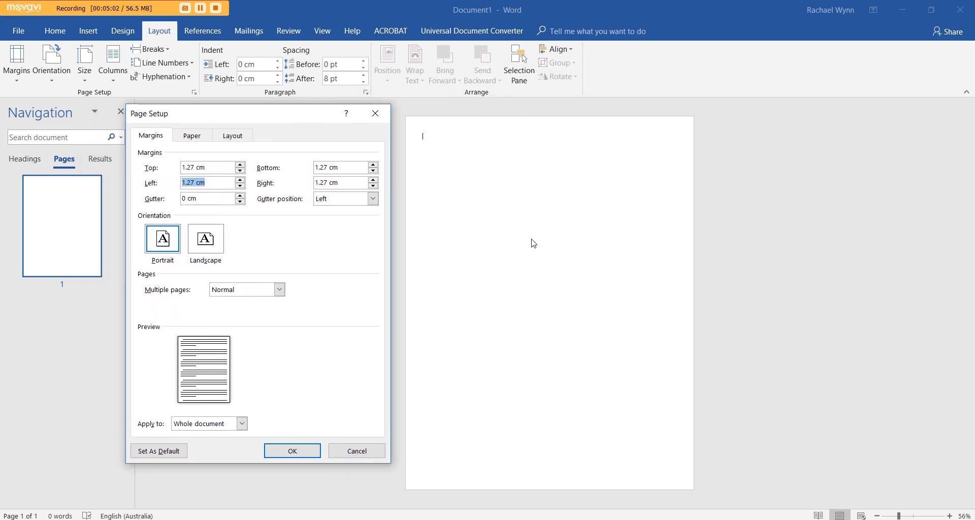
{"action": "mouse_move", "coordinate": [634, 178]}
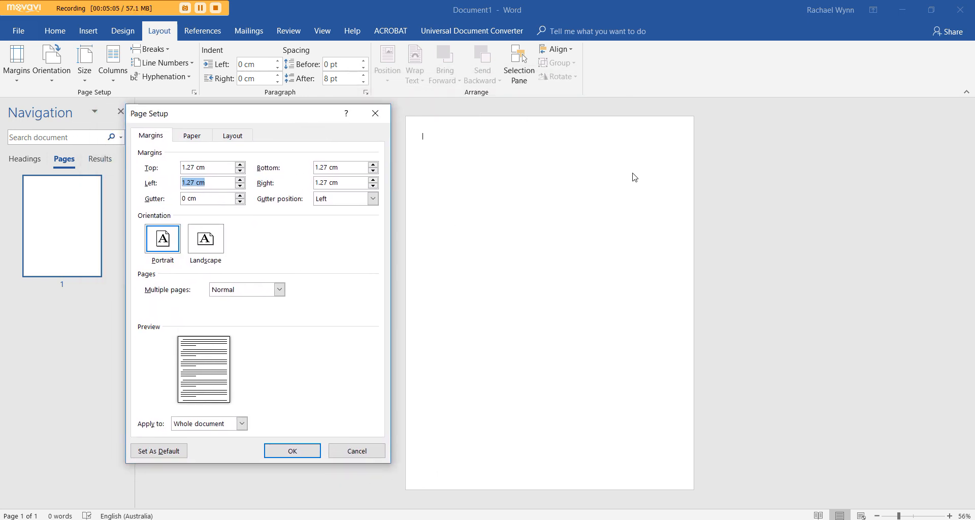
{"action": "mouse_move", "coordinate": [636, 168]}
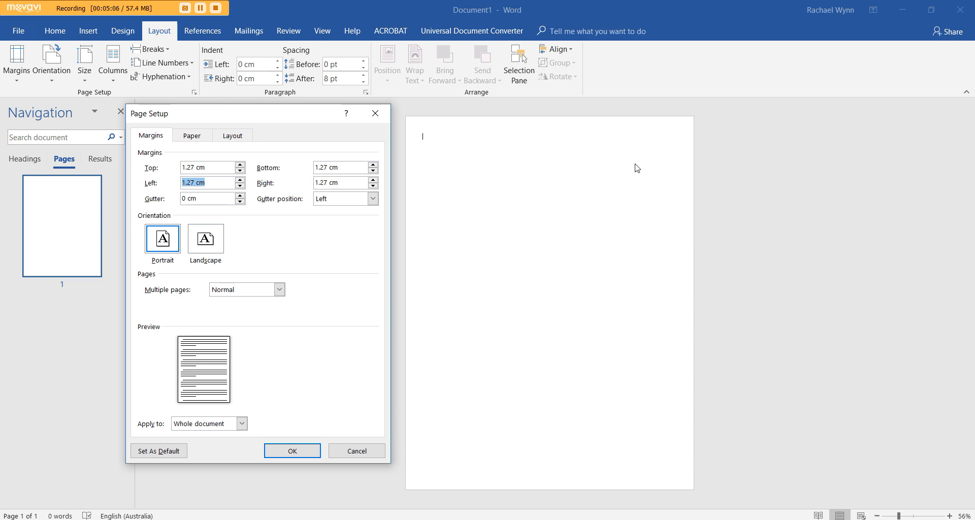
{"action": "mouse_move", "coordinate": [669, 127]}
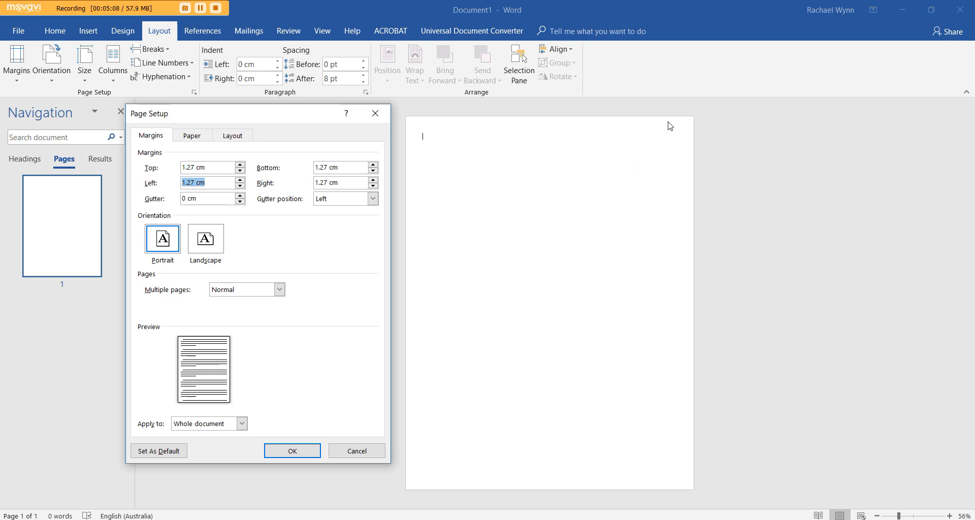
{"action": "mouse_move", "coordinate": [678, 104]}
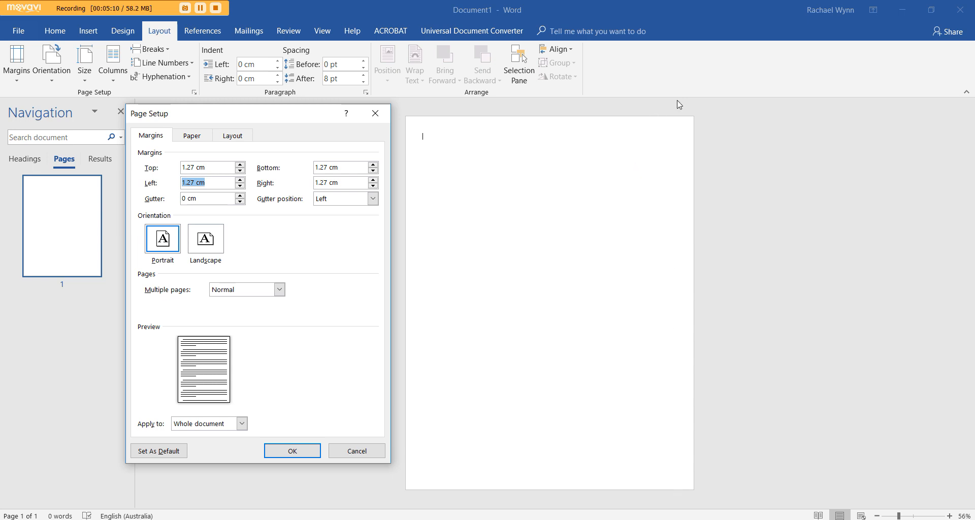
{"action": "mouse_move", "coordinate": [460, 164]}
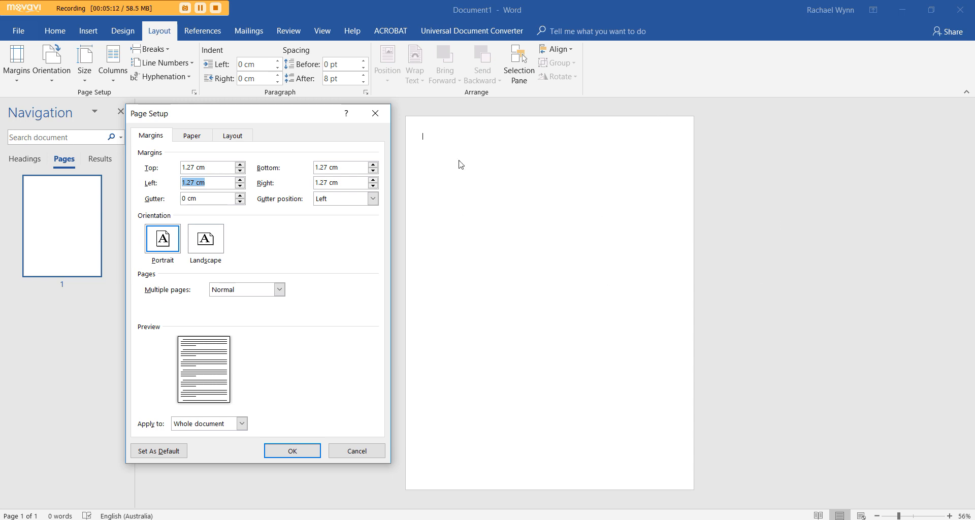
{"action": "mouse_move", "coordinate": [355, 194]}
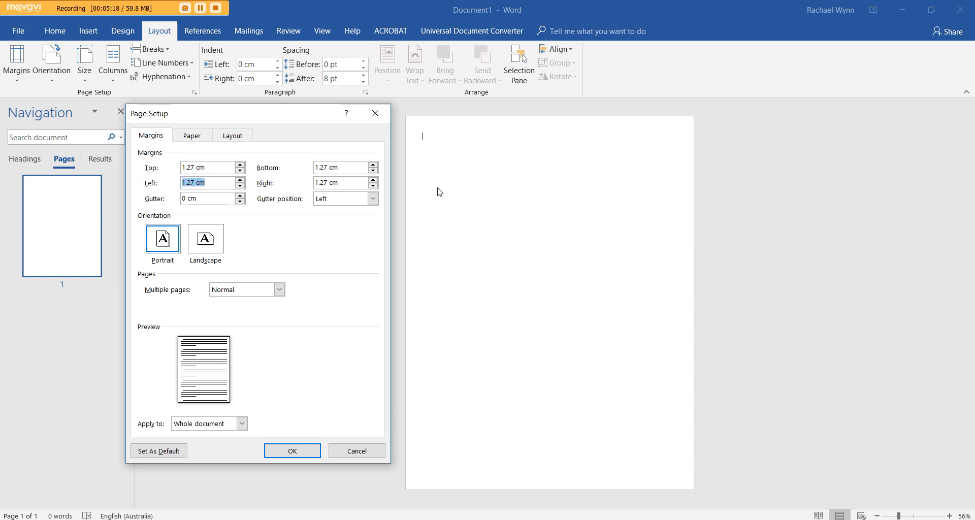
{"action": "mouse_move", "coordinate": [323, 162]}
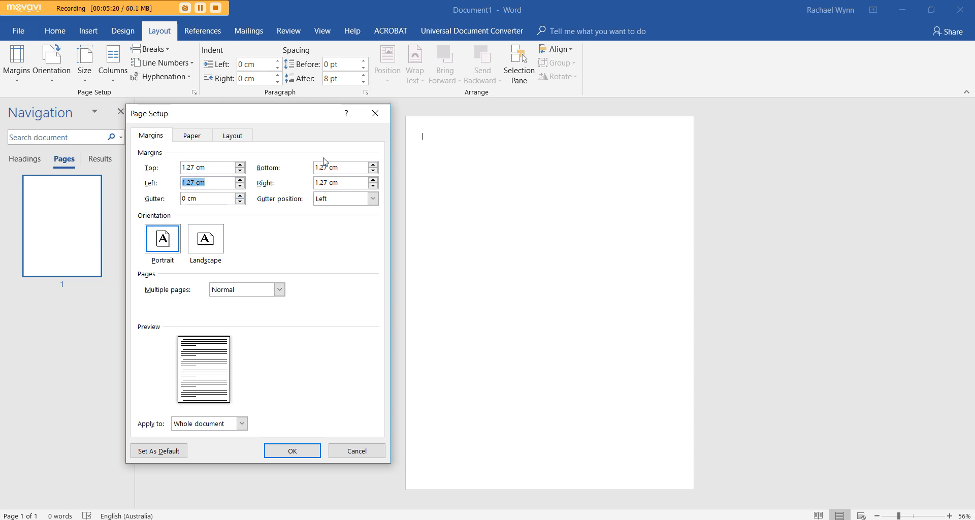
{"action": "mouse_move", "coordinate": [293, 451]}
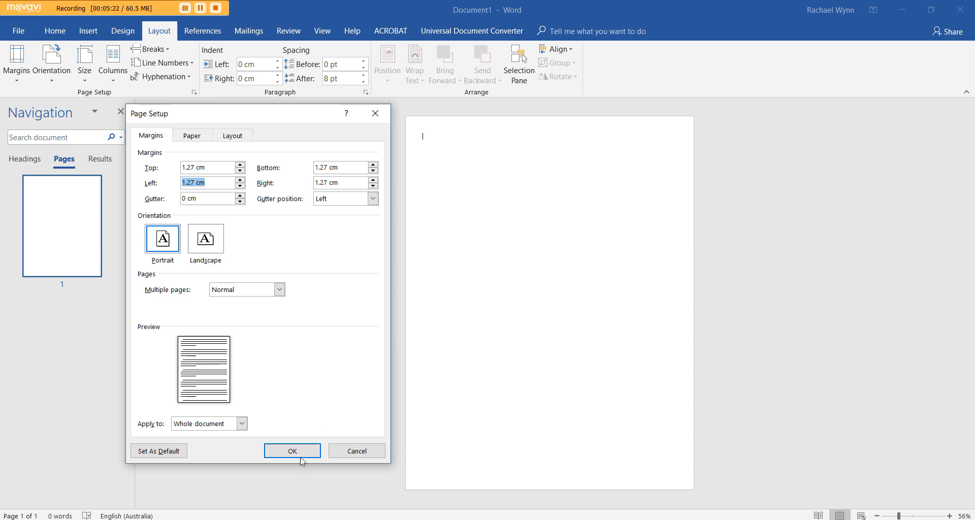
{"action": "left_click", "coordinate": [241, 424]}
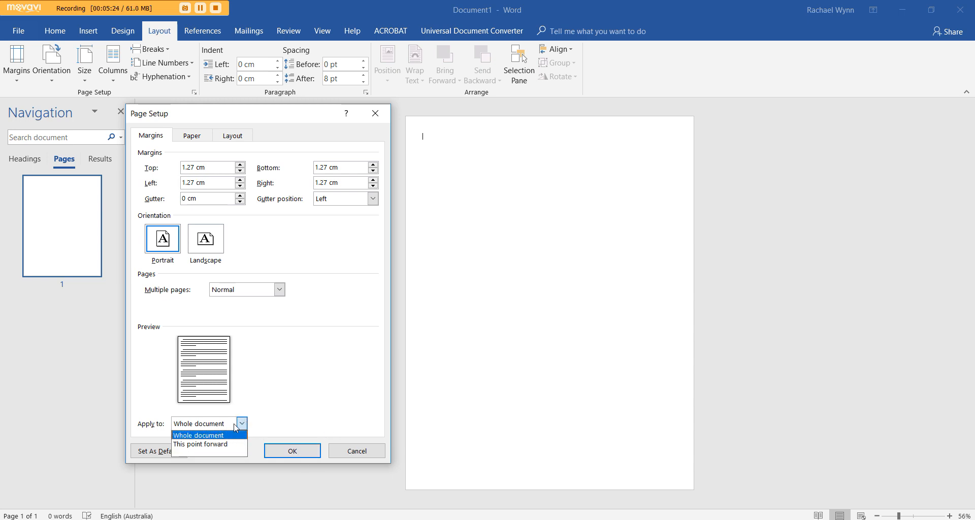
{"action": "left_click", "coordinate": [198, 435]}
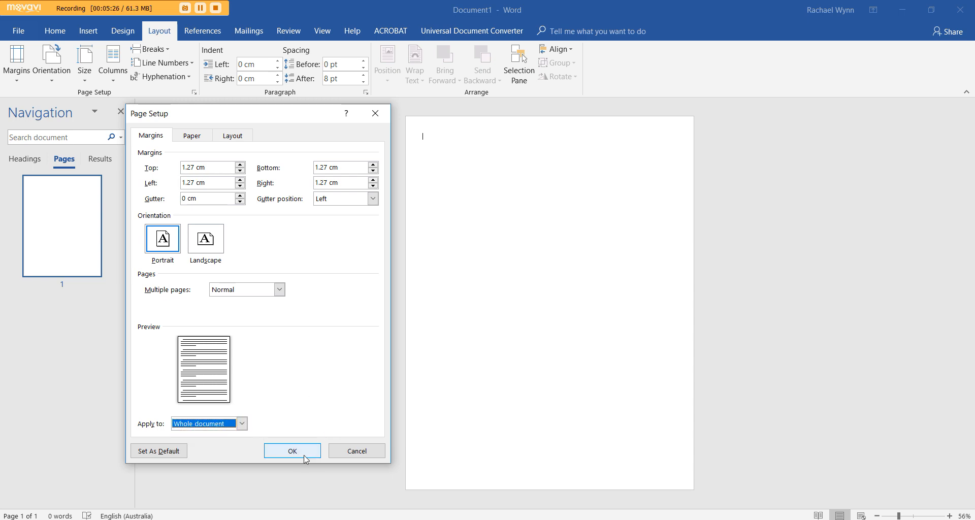
{"action": "left_click", "coordinate": [292, 450]}
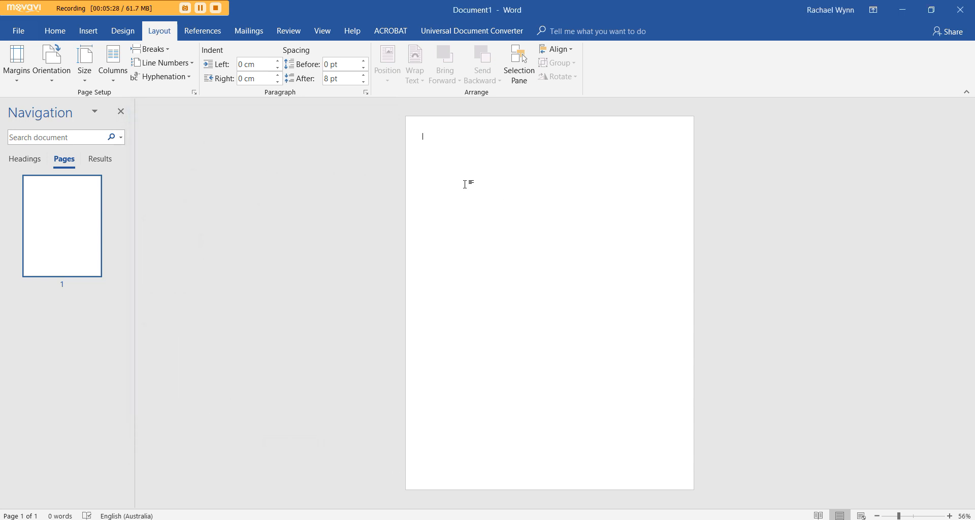
{"action": "mouse_move", "coordinate": [491, 144]}
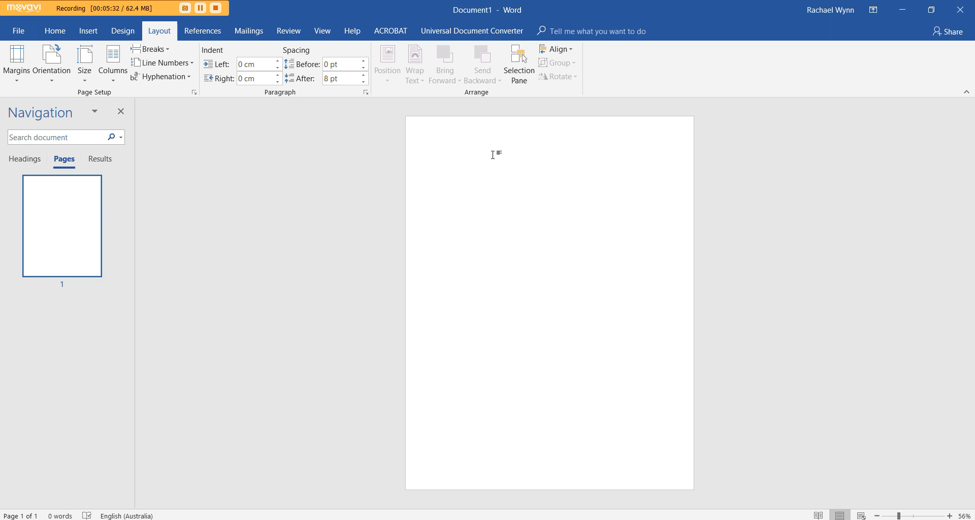
{"action": "mouse_move", "coordinate": [485, 154]}
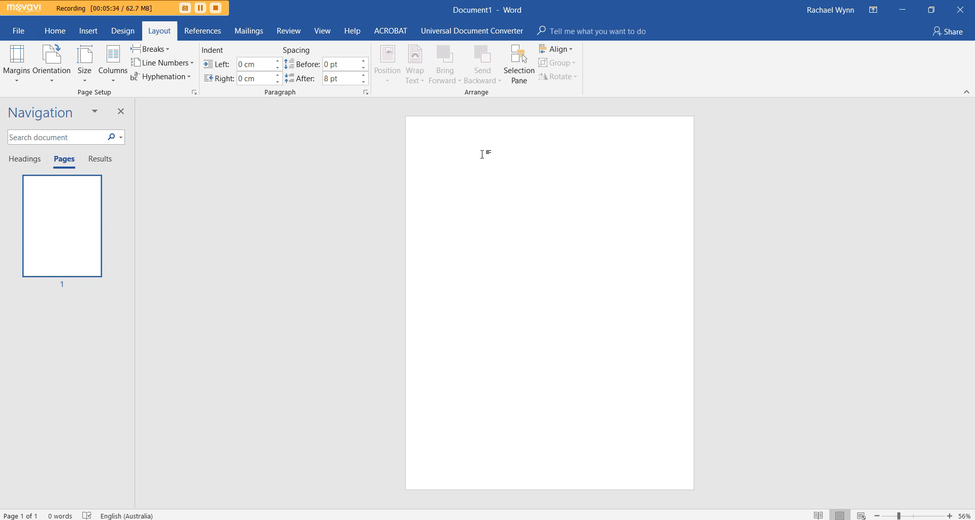
Step: Type 'hello' and 'Hello' on two lines and set spacing after to 0 pt
{"action": "left_click", "coordinate": [447, 138]}
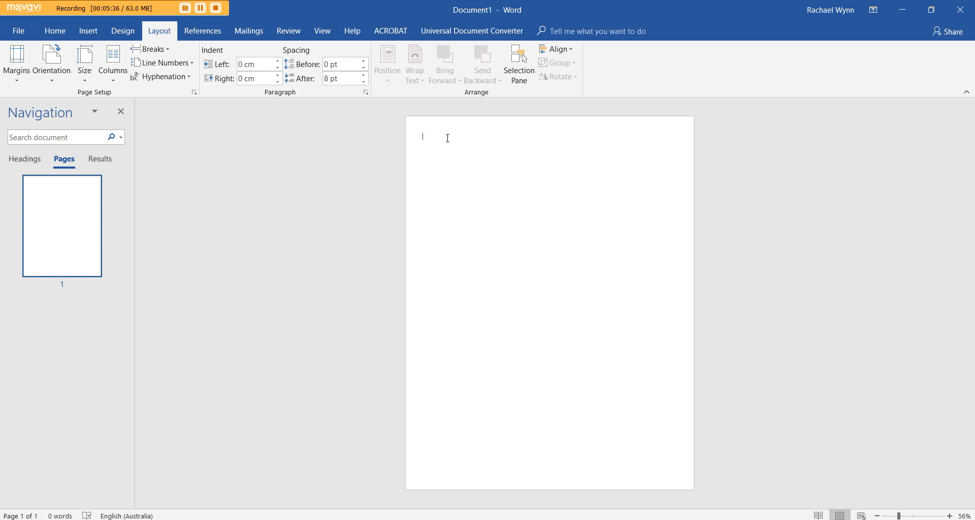
{"action": "type", "text": "hello"}
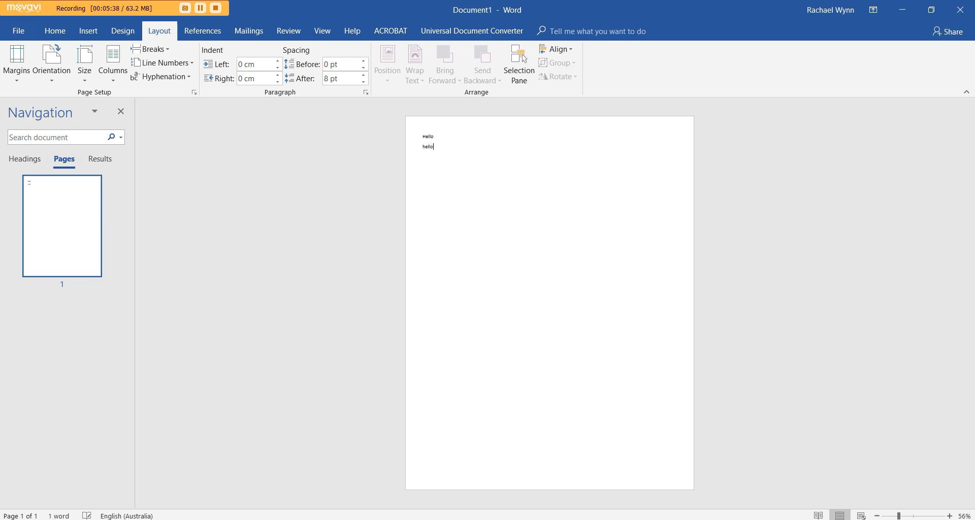
{"action": "type", "text": "Hello"}
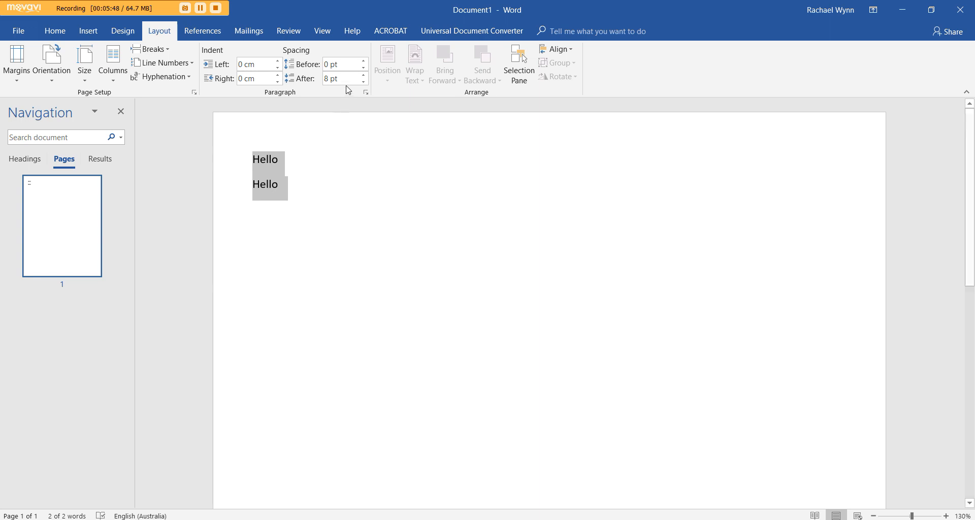
{"action": "left_click", "coordinate": [363, 81]}
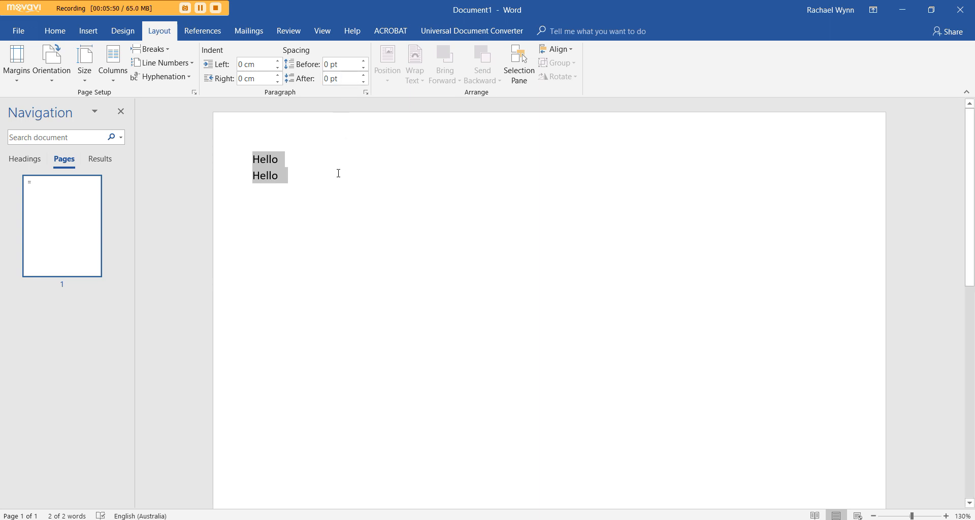
Step: Deselect the two Hello lines and browse the Align options
{"action": "left_click", "coordinate": [310, 179]}
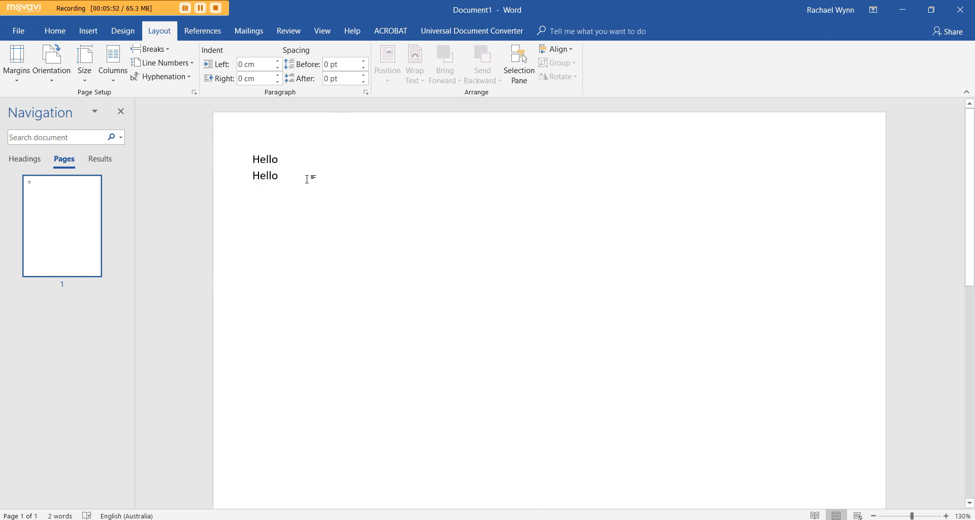
{"action": "left_click", "coordinate": [555, 49]}
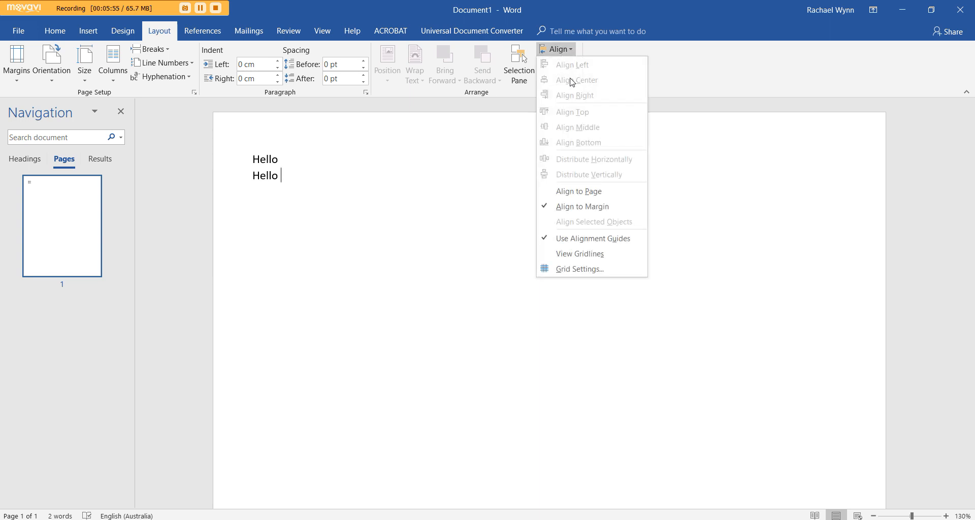
{"action": "mouse_move", "coordinate": [548, 78]}
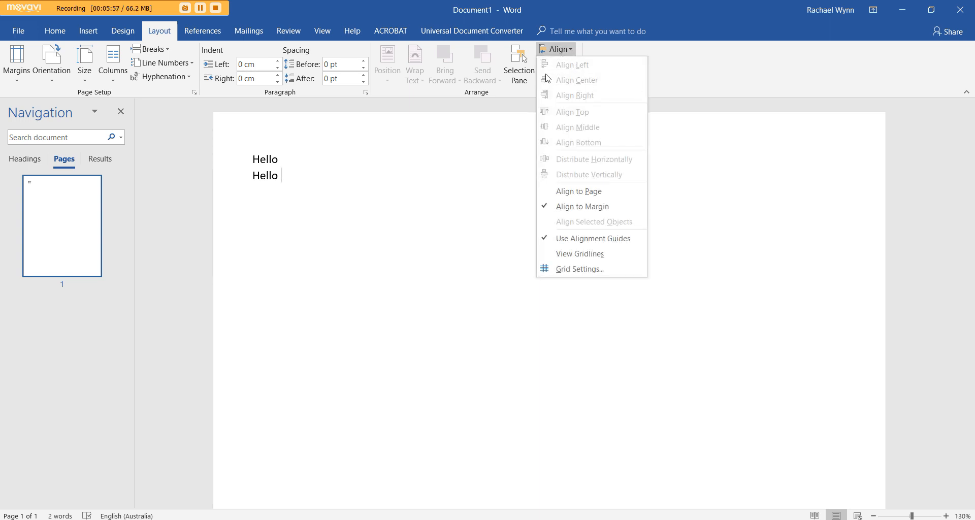
{"action": "mouse_move", "coordinate": [608, 164]}
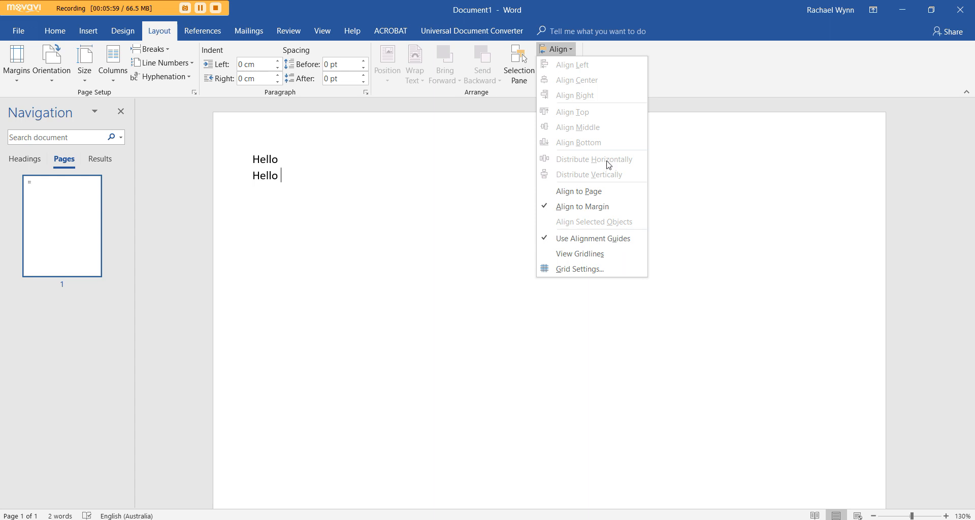
{"action": "mouse_move", "coordinate": [602, 169]}
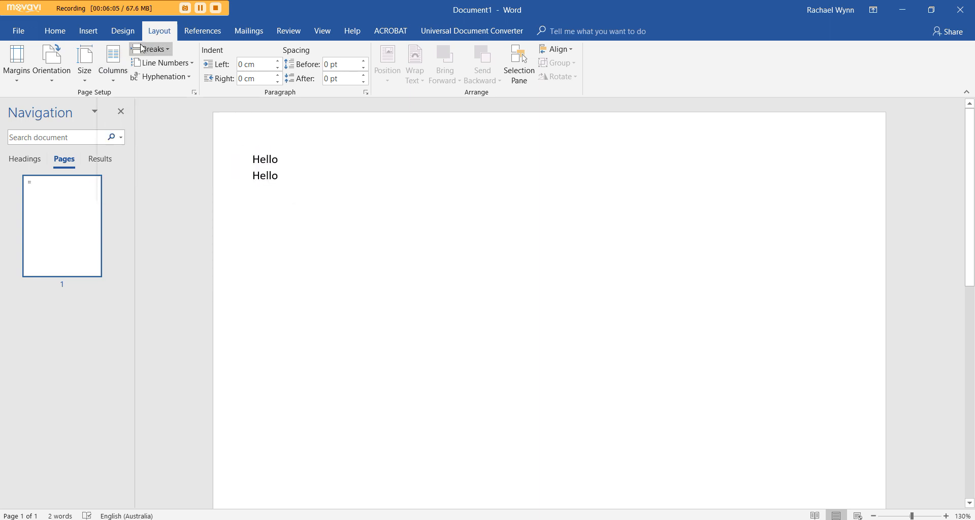
{"action": "left_click", "coordinate": [55, 30]}
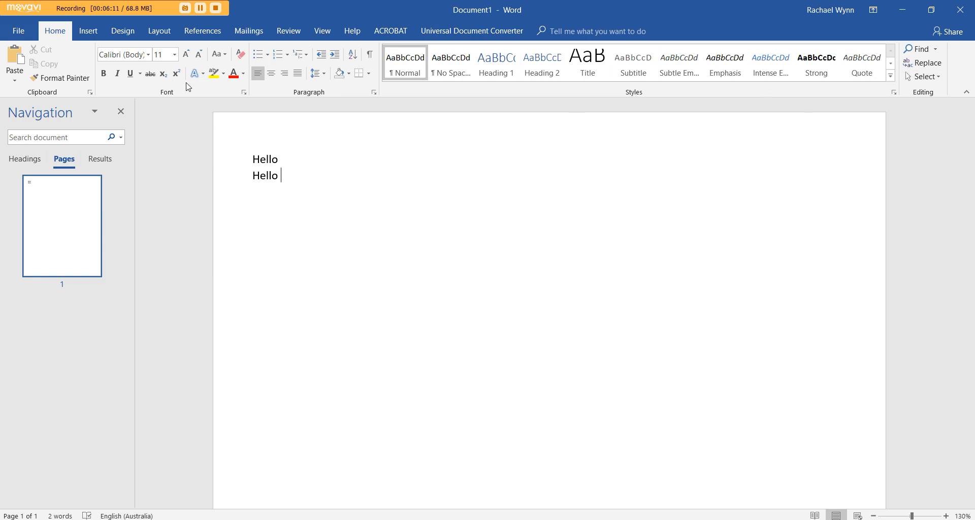
{"action": "mouse_move", "coordinate": [314, 96]}
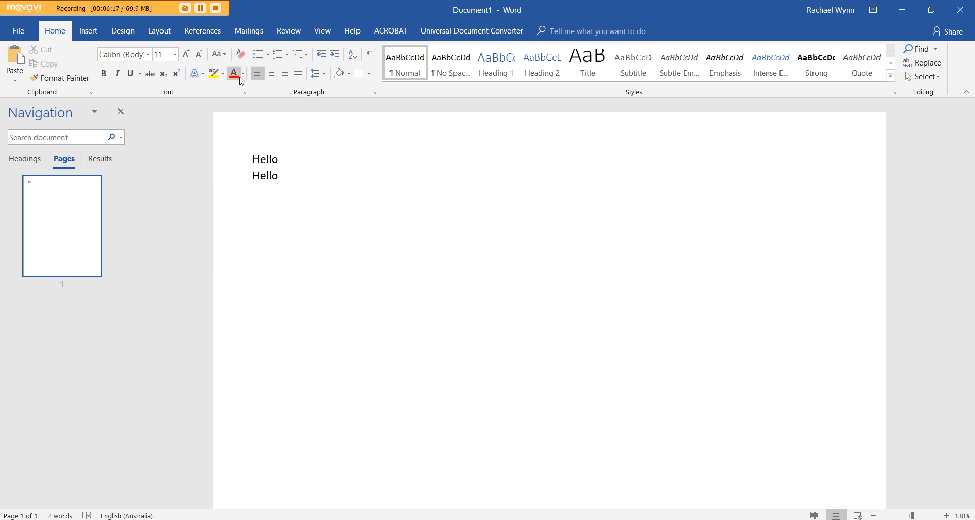
{"action": "mouse_move", "coordinate": [110, 88]}
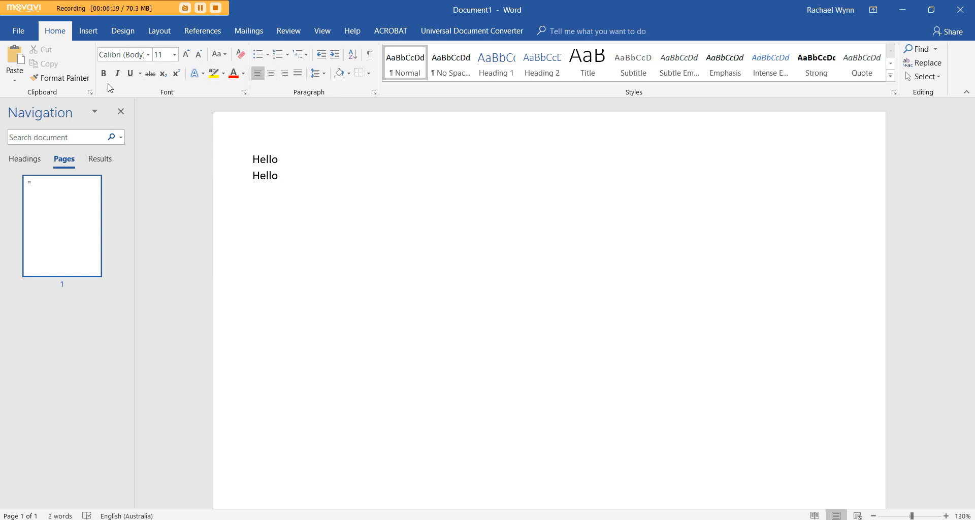
Step: Browse Footer designs and bottom-of-page Page Number placements without adding either
{"action": "left_click", "coordinate": [88, 31]}
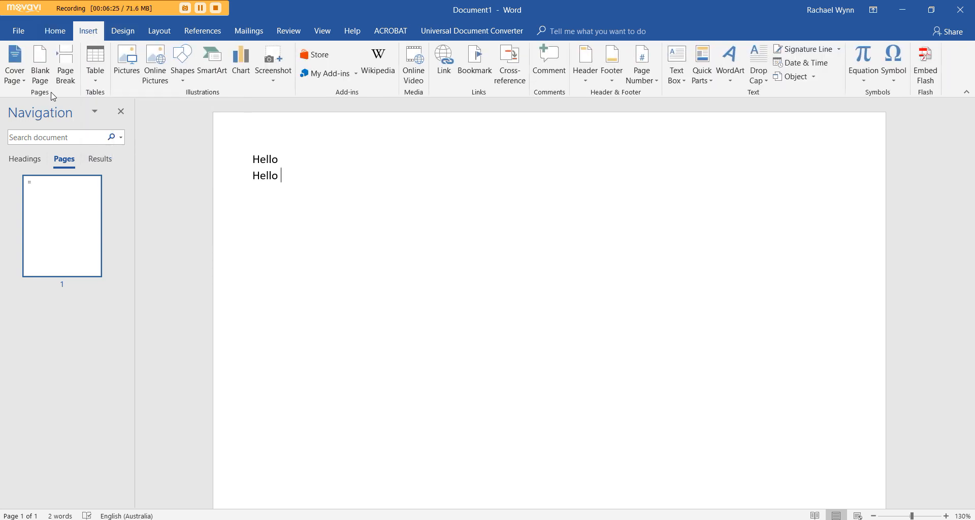
{"action": "mouse_move", "coordinate": [65, 65]}
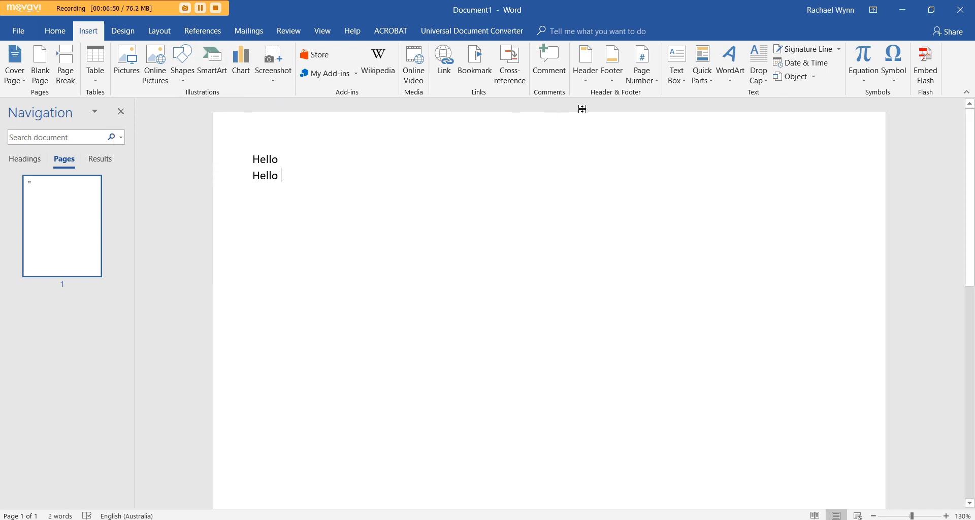
{"action": "left_click", "coordinate": [612, 64]}
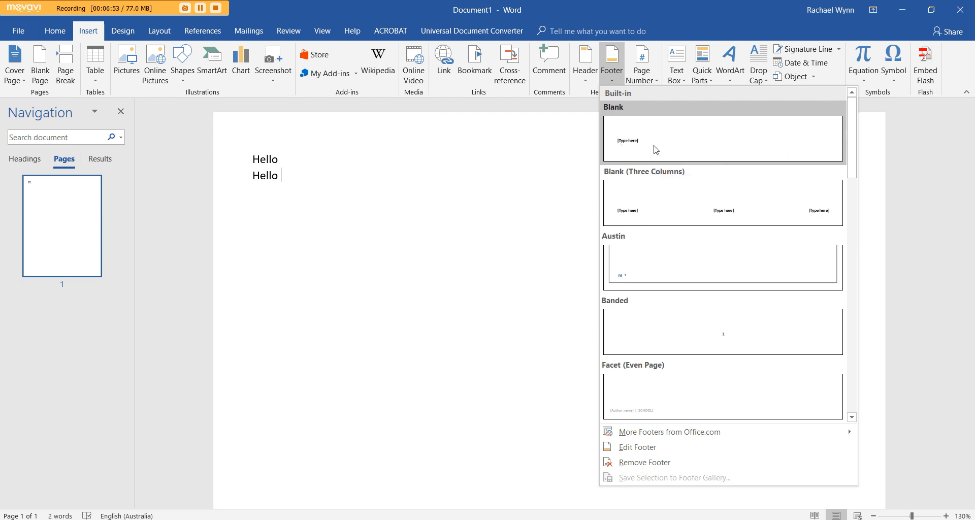
{"action": "mouse_move", "coordinate": [679, 152]}
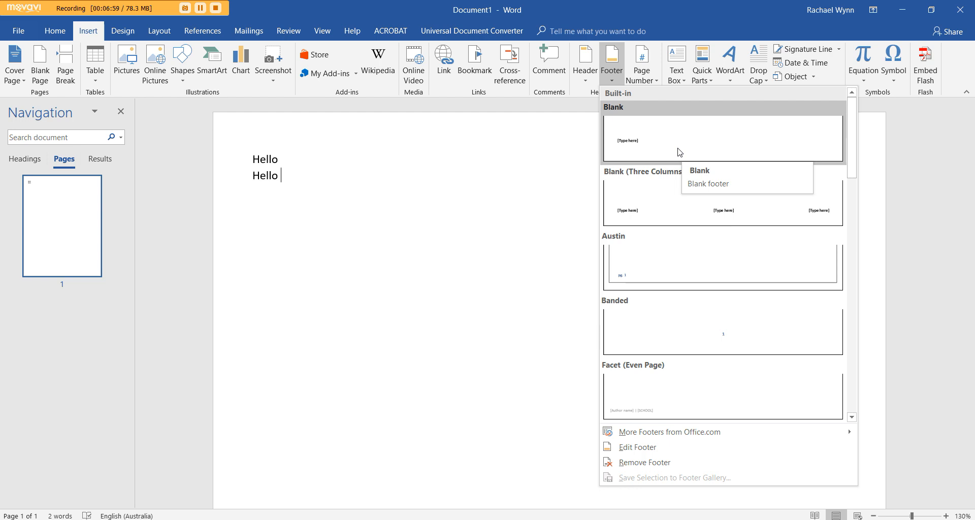
{"action": "mouse_move", "coordinate": [635, 149]}
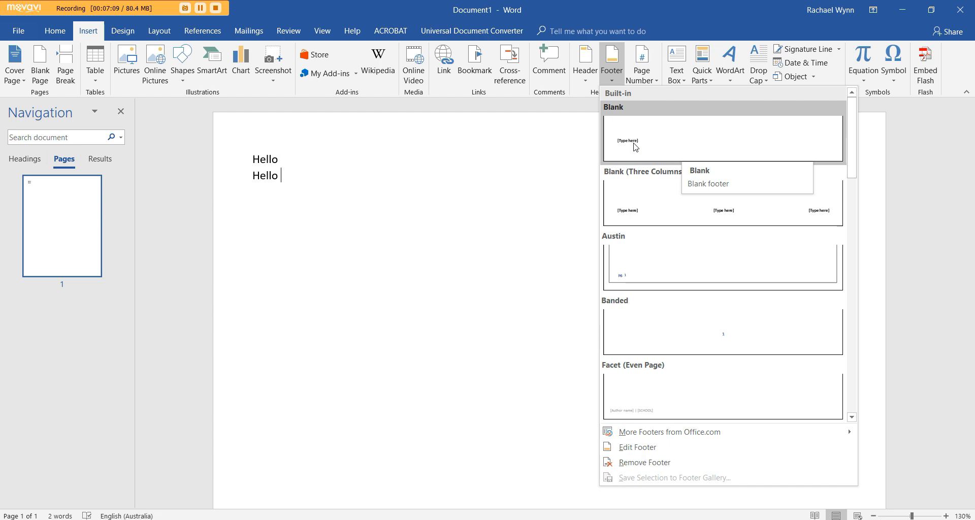
{"action": "left_click", "coordinate": [641, 64]}
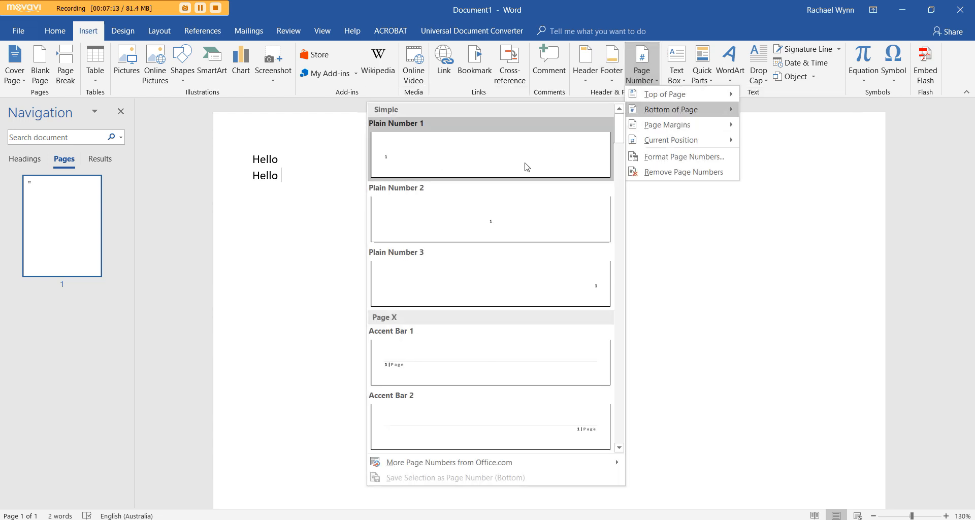
{"action": "mouse_move", "coordinate": [674, 94]}
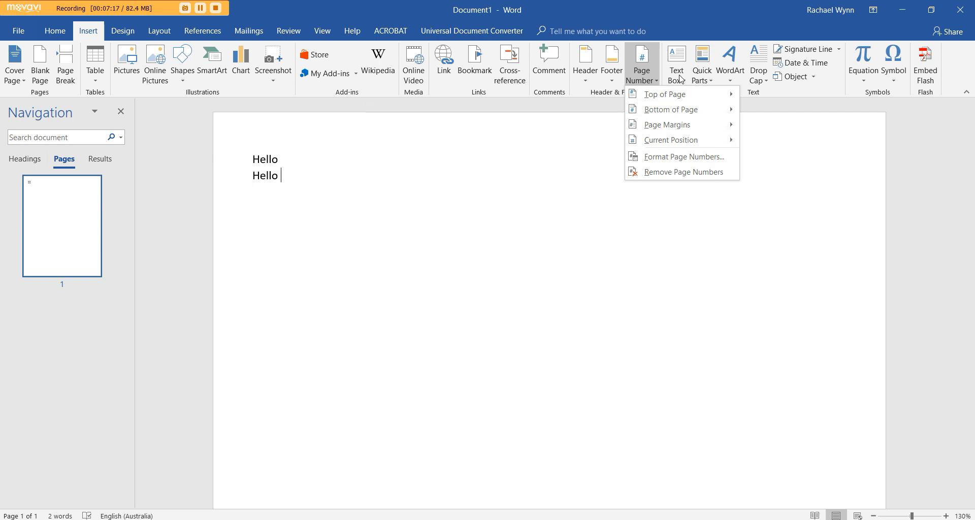
Step: Apply a single-line Box page border through Design > Page Borders
{"action": "left_click", "coordinate": [123, 31]}
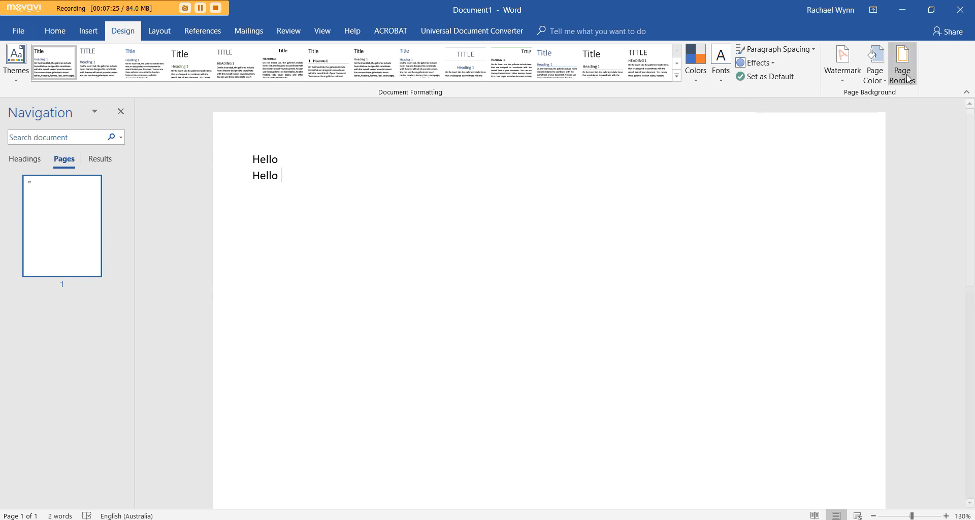
{"action": "left_click", "coordinate": [902, 59]}
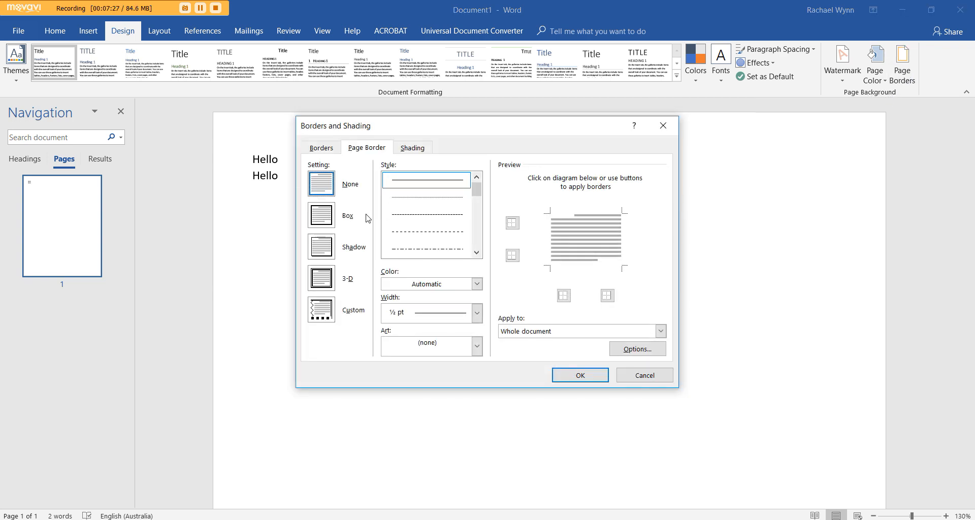
{"action": "left_click", "coordinate": [321, 215]}
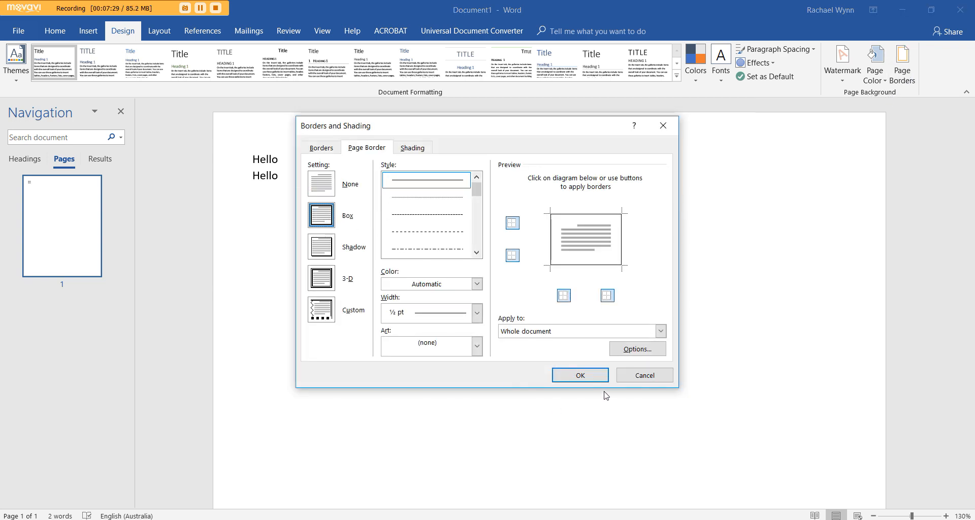
{"action": "left_click", "coordinate": [579, 375]}
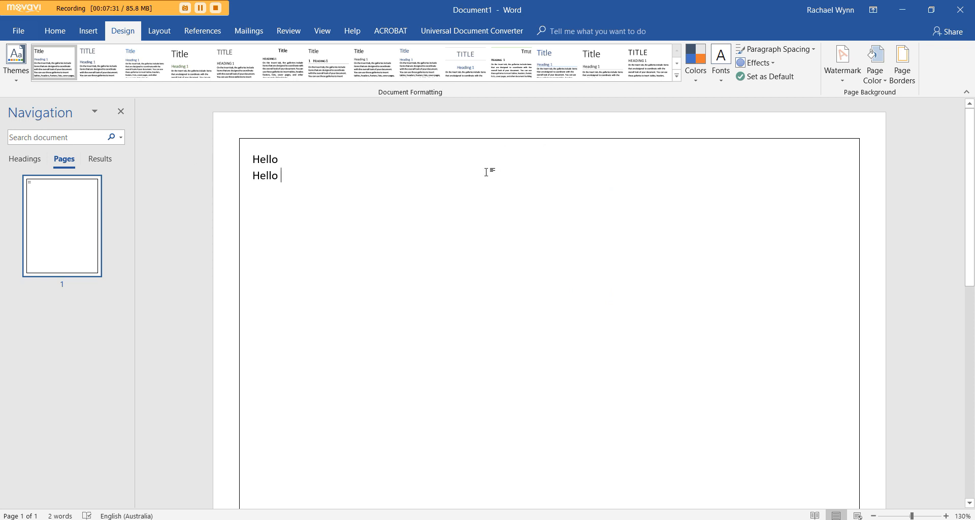
{"action": "left_click", "coordinate": [878, 515]}
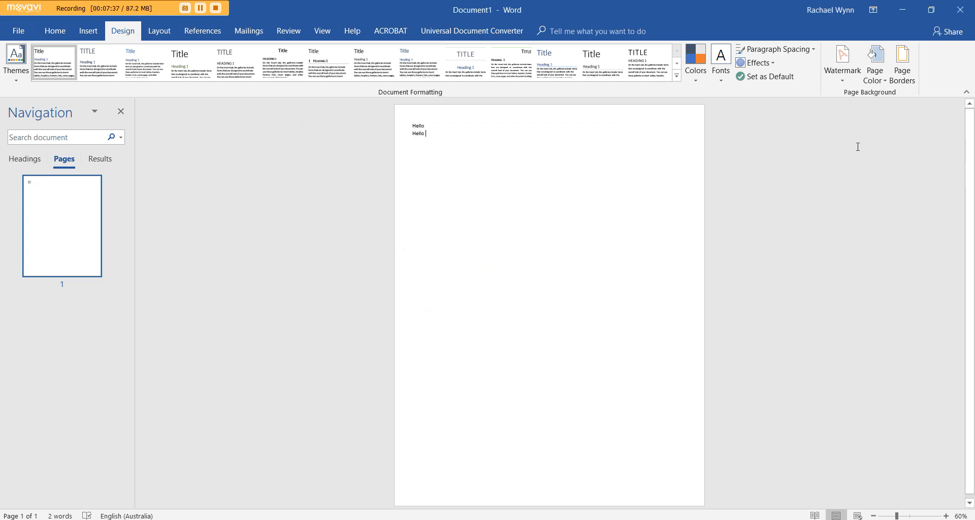
Step: Preview blue and gold page colours, keeping the page background white
{"action": "left_click", "coordinate": [875, 62]}
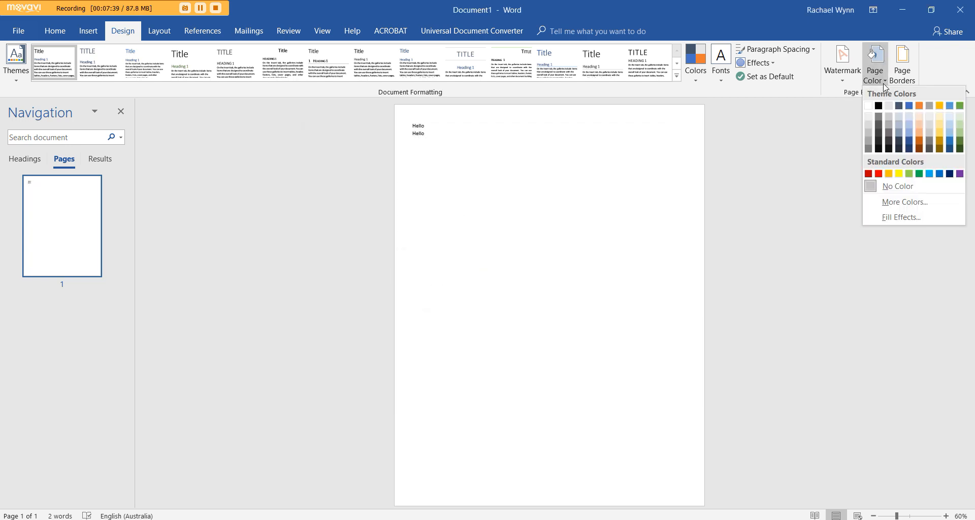
{"action": "left_click", "coordinate": [952, 115]}
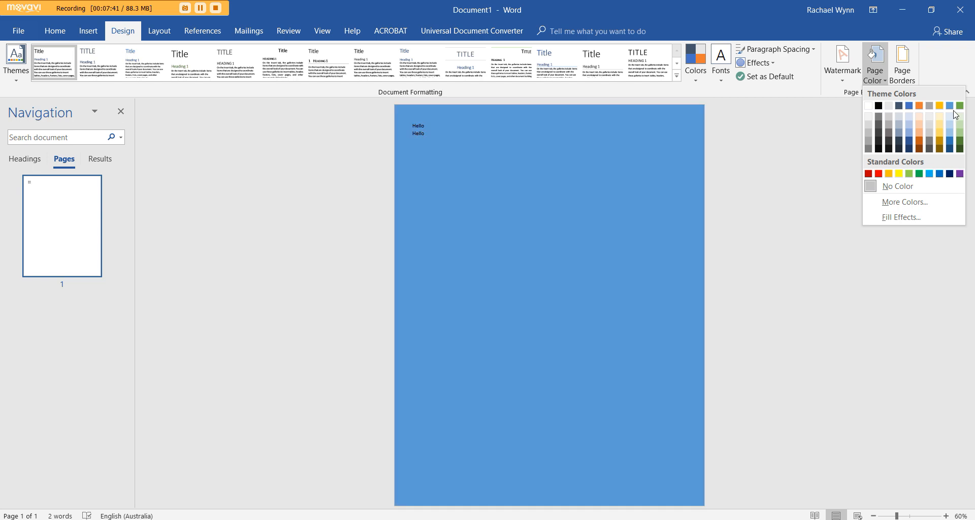
{"action": "left_click", "coordinate": [939, 105]}
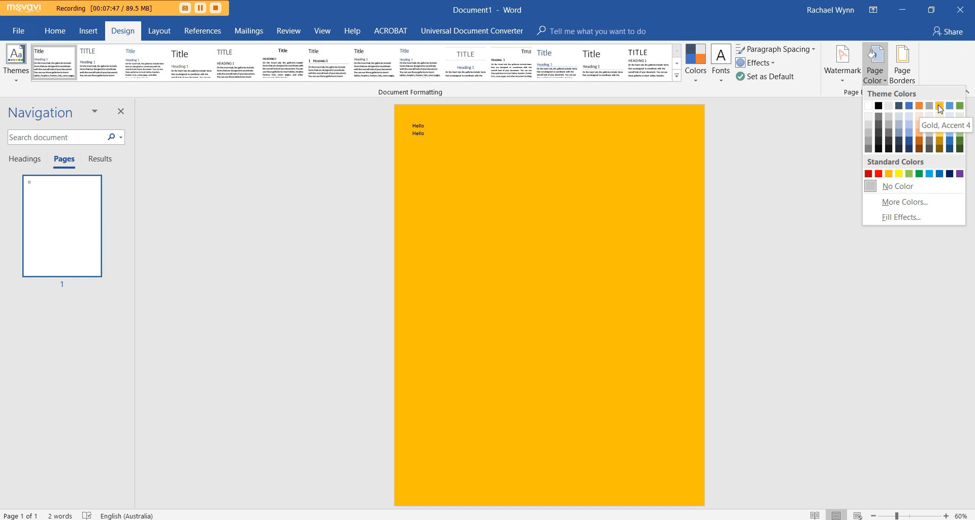
{"action": "left_click", "coordinate": [870, 105]}
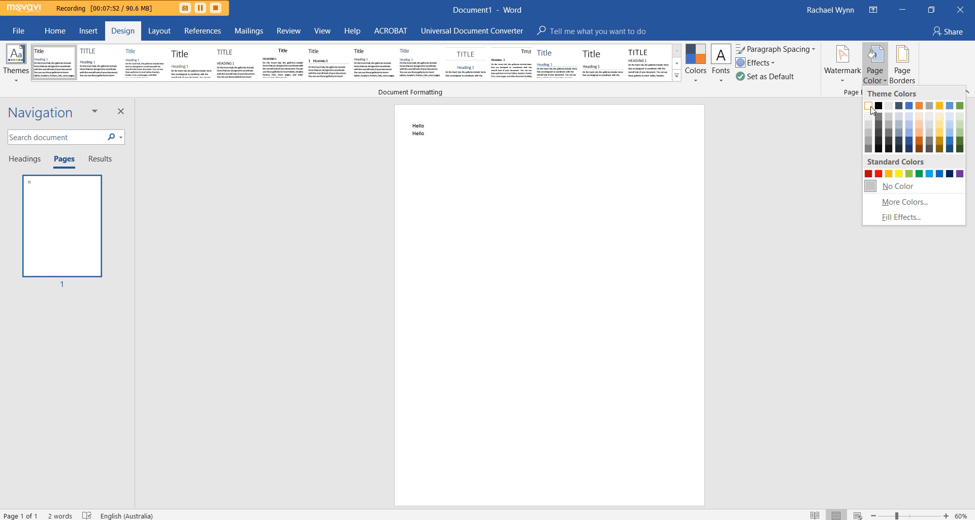
{"action": "left_click", "coordinate": [159, 31]}
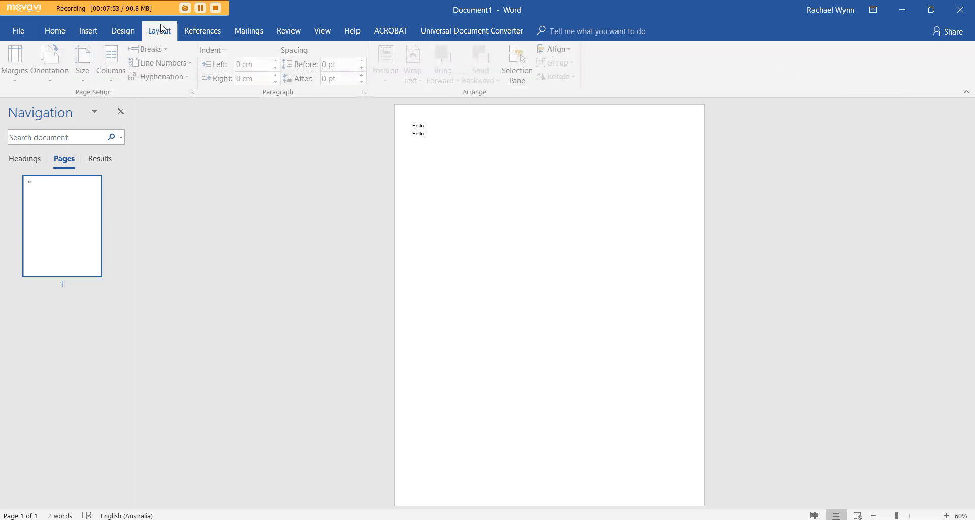
Step: Browse the Mailings, References and View tabs, add a blank second page, then return to Home
{"action": "left_click", "coordinate": [248, 31]}
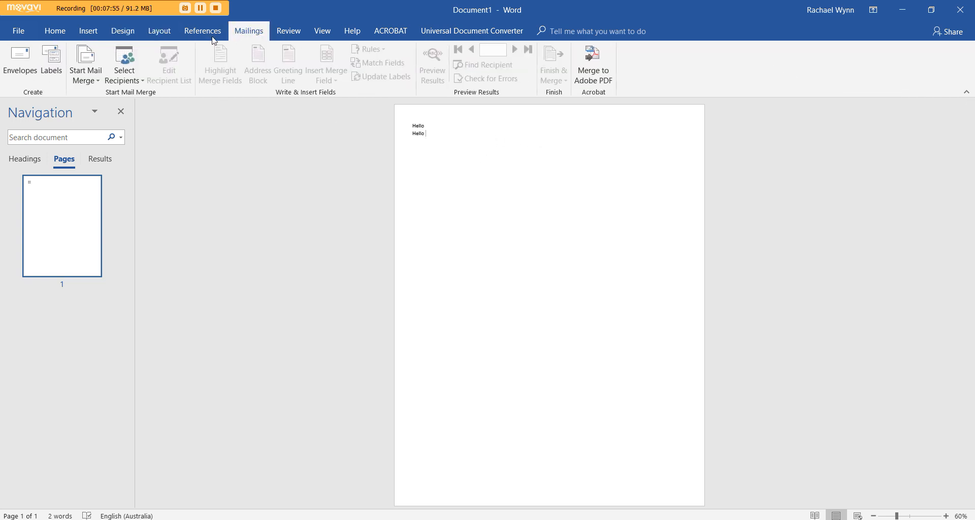
{"action": "left_click", "coordinate": [202, 31]}
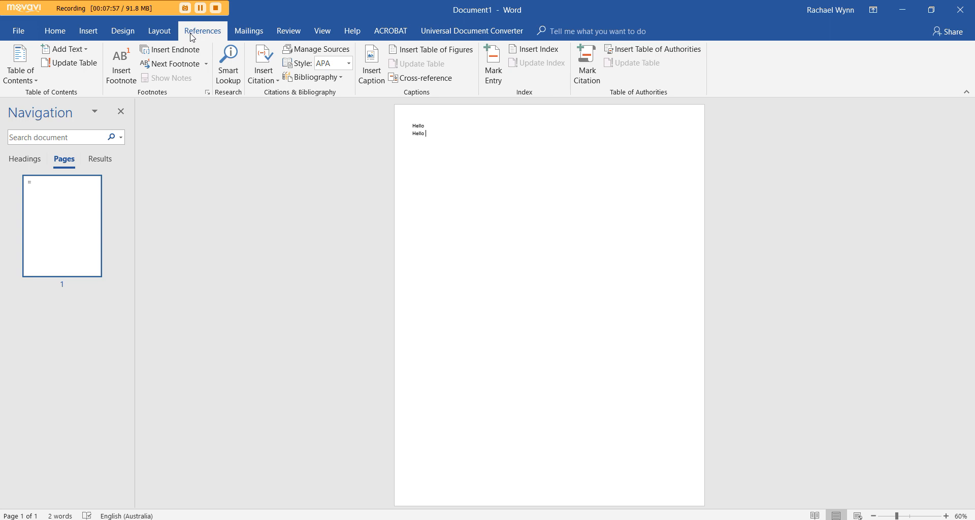
{"action": "mouse_move", "coordinate": [322, 31]}
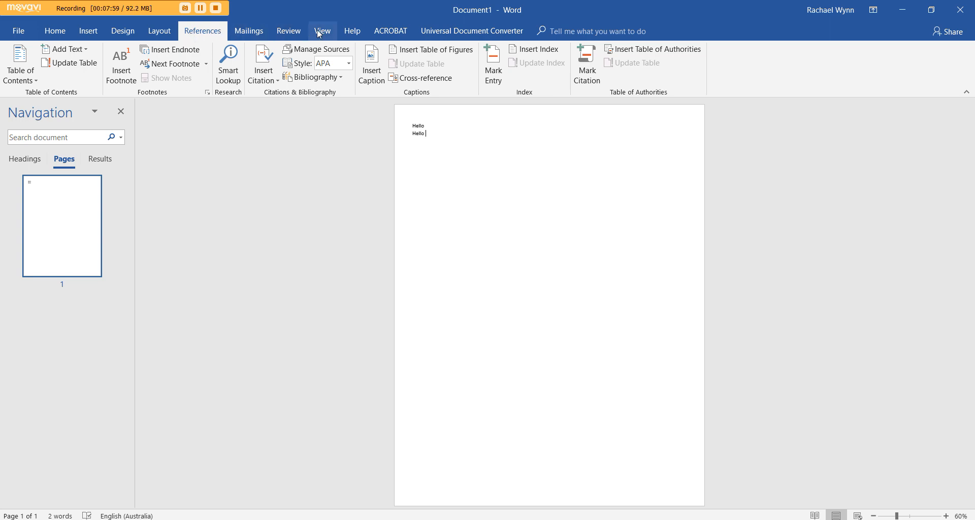
{"action": "left_click", "coordinate": [322, 31]}
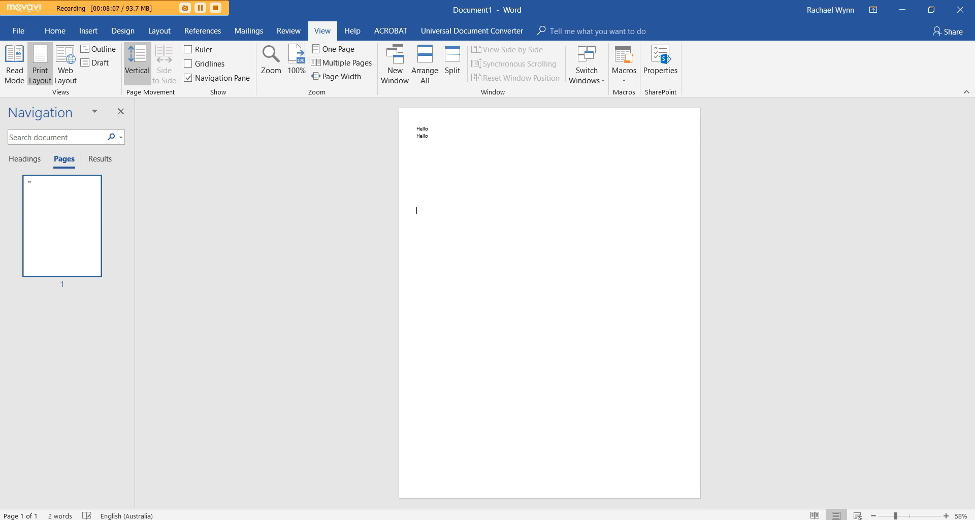
{"action": "left_click", "coordinate": [316, 63]}
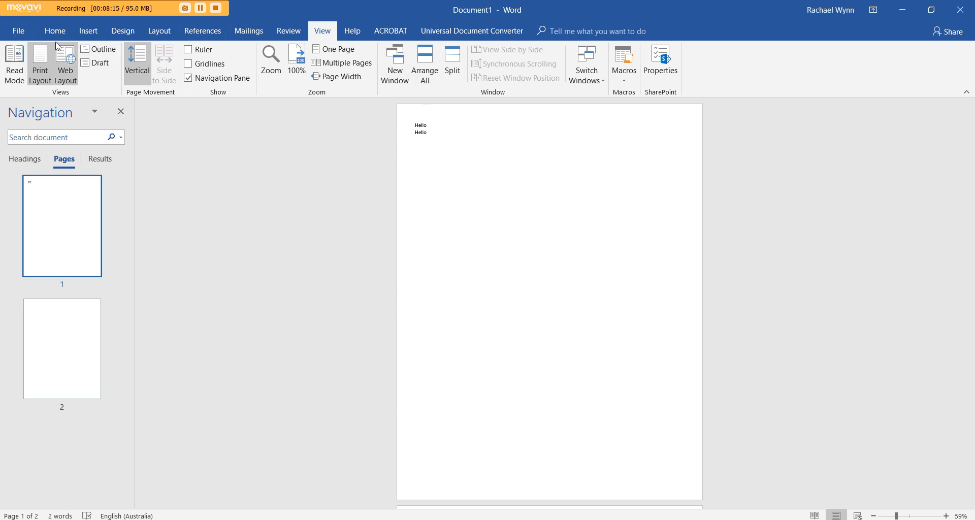
{"action": "left_click", "coordinate": [55, 31]}
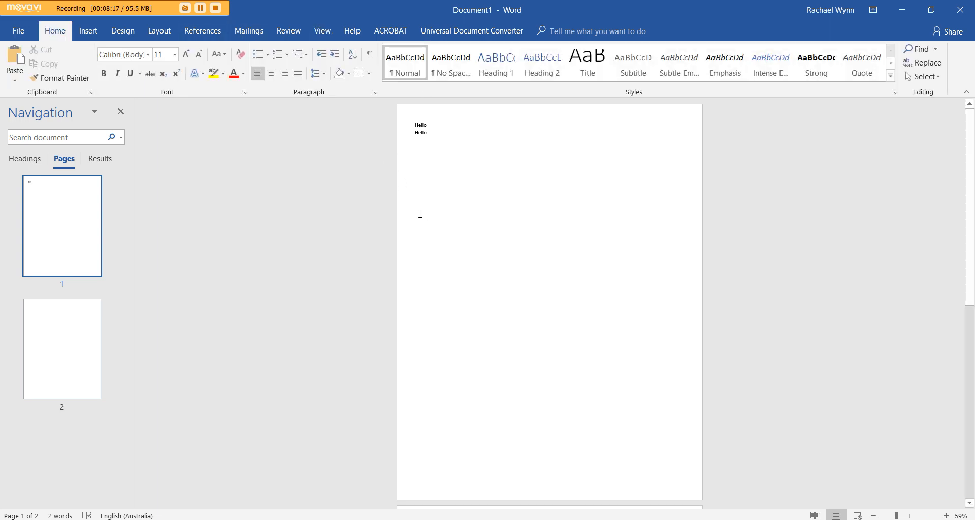